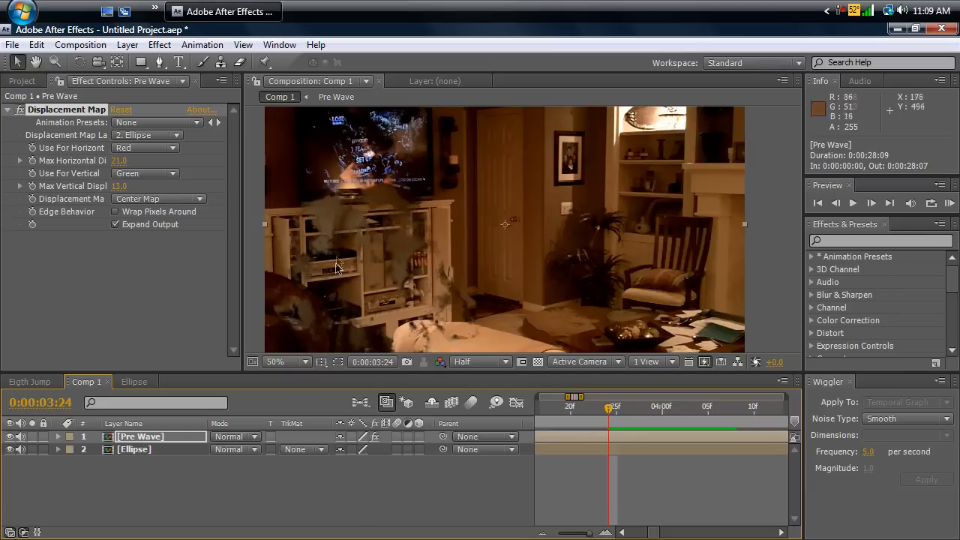
mouse_move(333, 204)
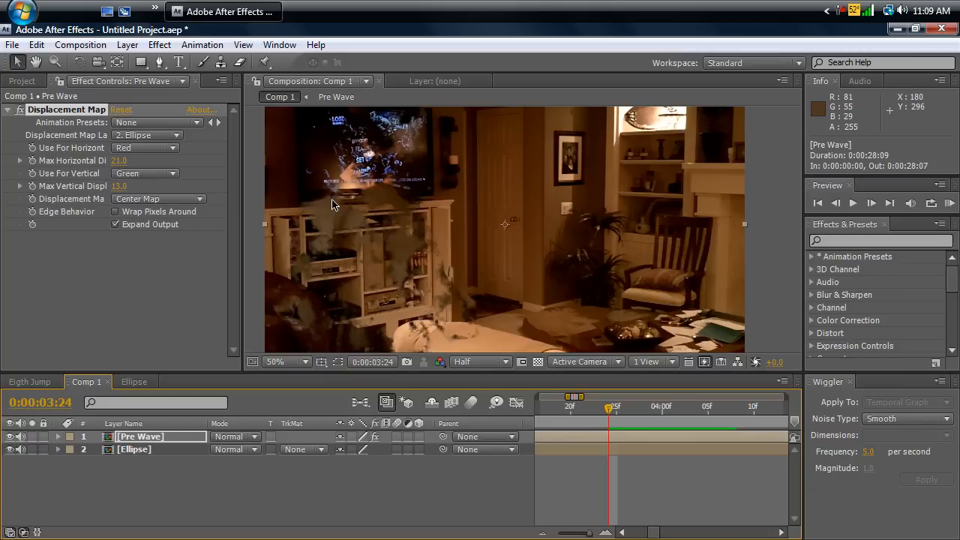
Check the Eigth Jump comp, return to Comp 1 and show the project's footage list with Fog_05.mov
click(30, 381)
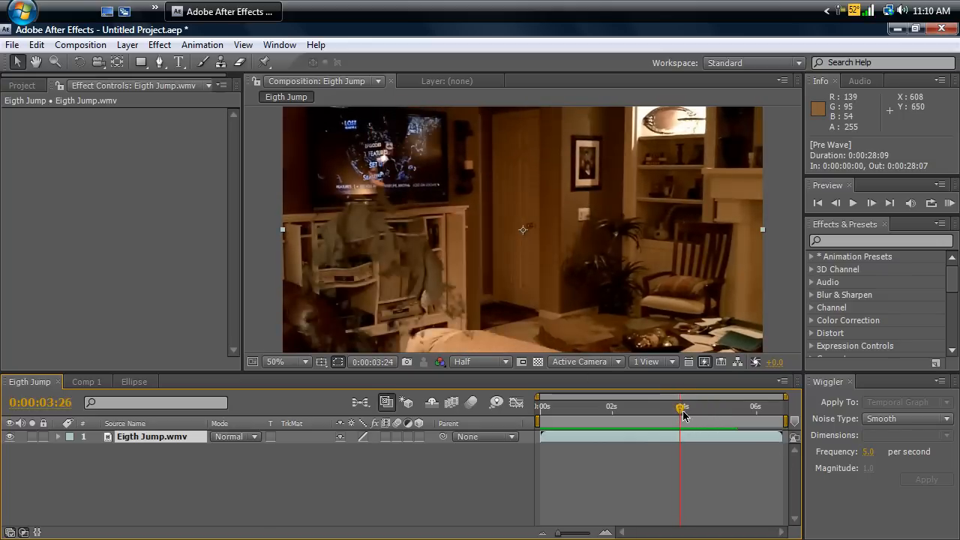
click(87, 381)
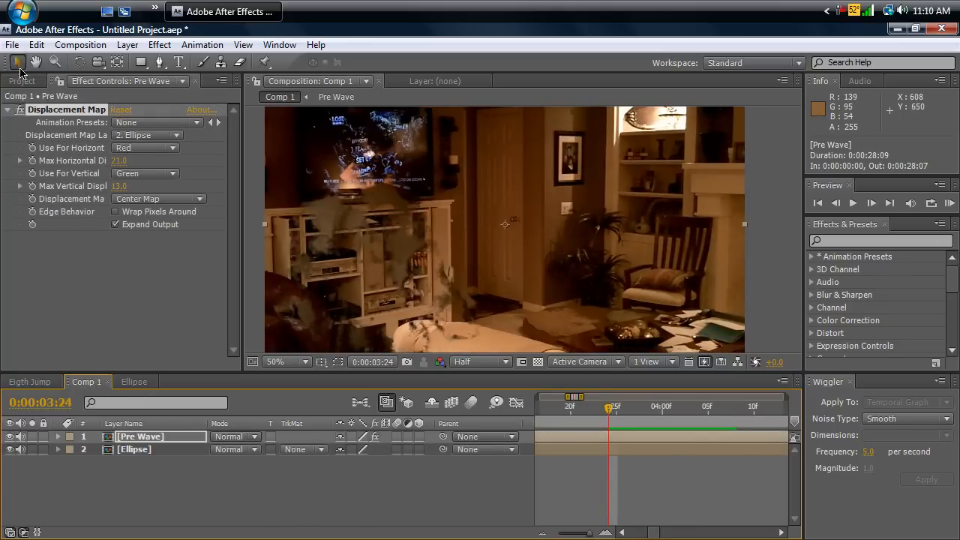
click(22, 81)
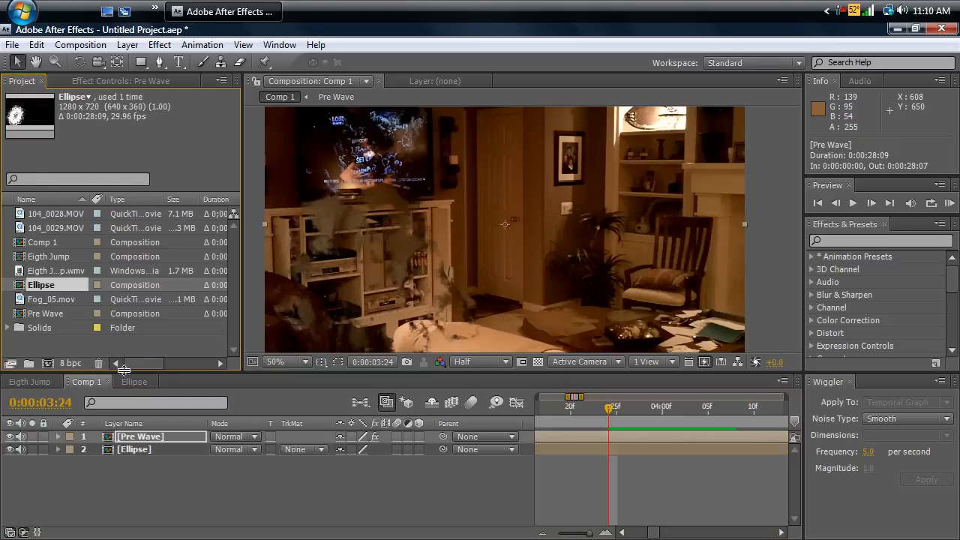
Add Fog_05.mov as the top layer of Comp 1 and slide it to play around the jump-out near 4:02
click(51, 299)
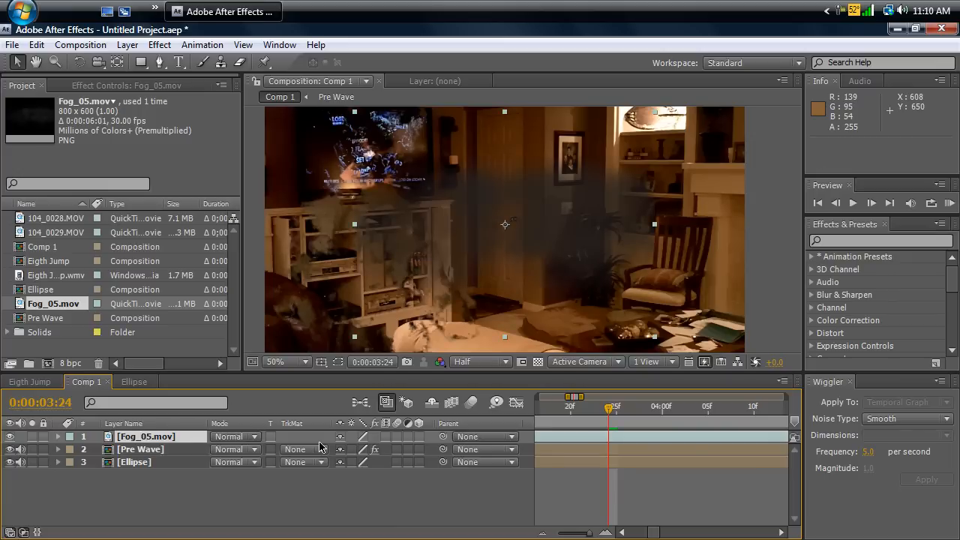
mouse_move(549, 231)
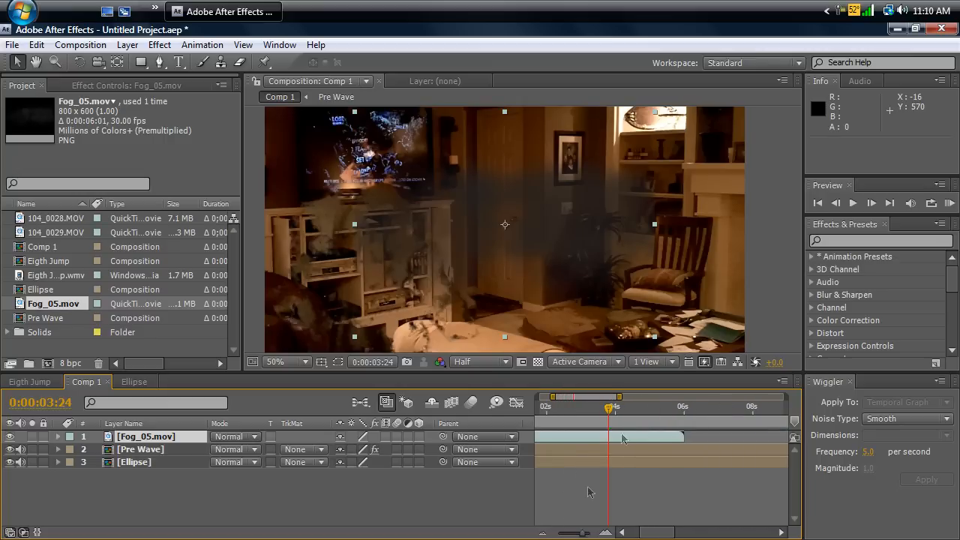
drag(609, 407, 600, 406)
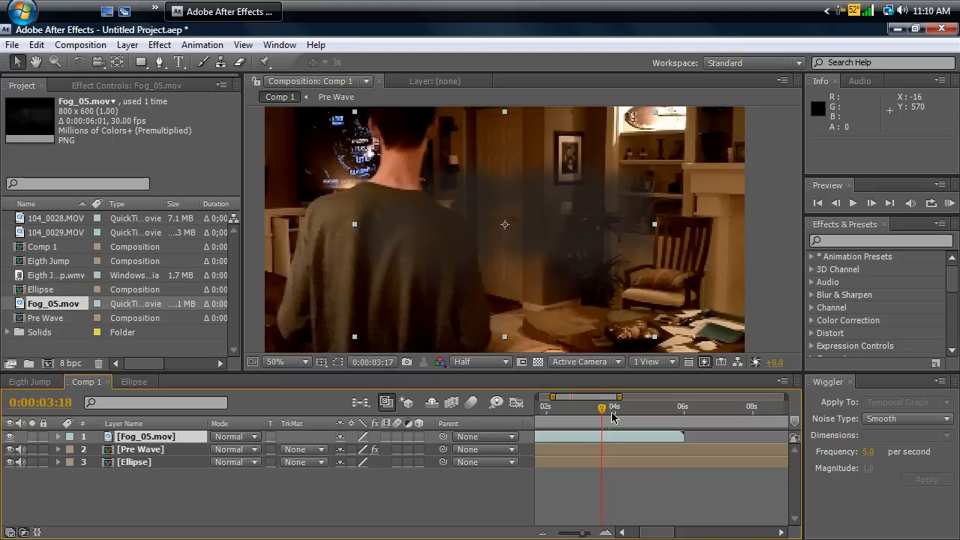
click(603, 407)
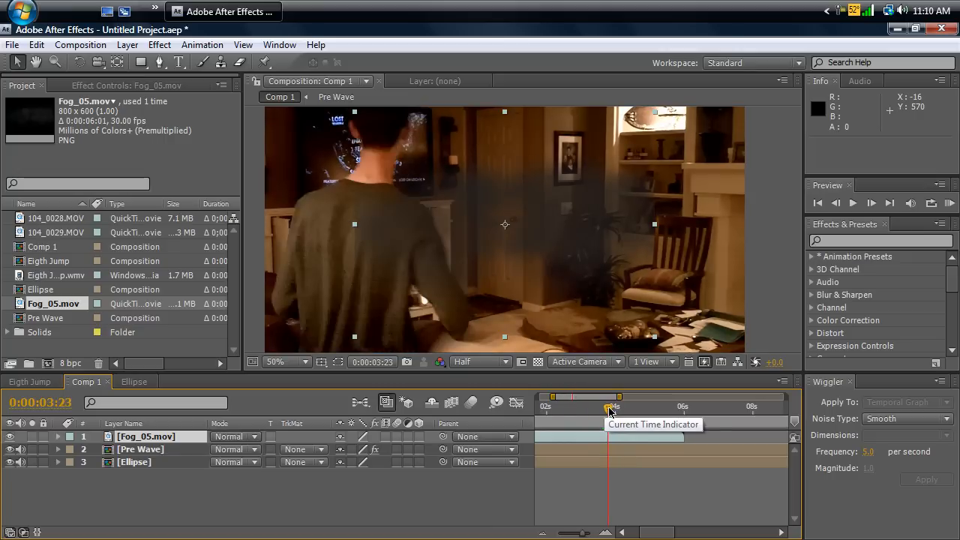
click(607, 395)
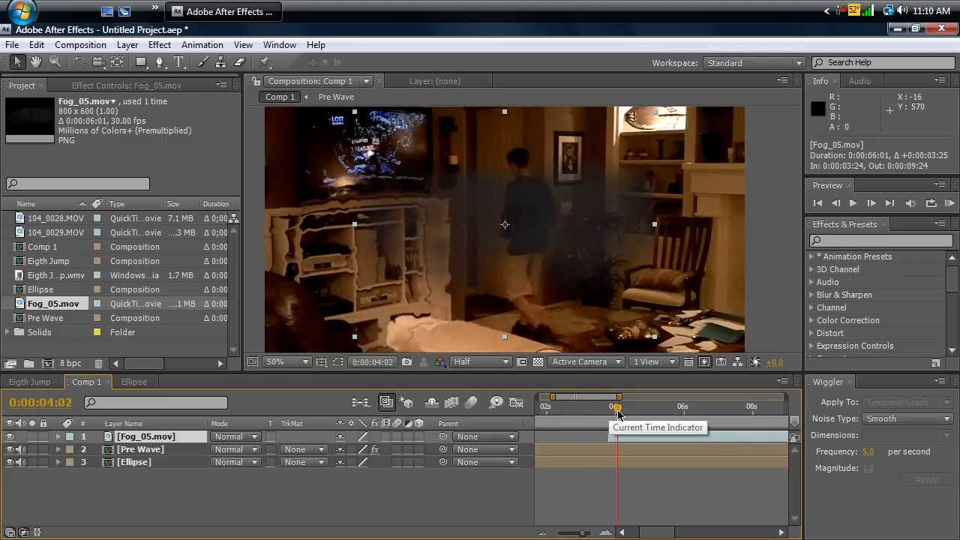
mouse_move(511, 281)
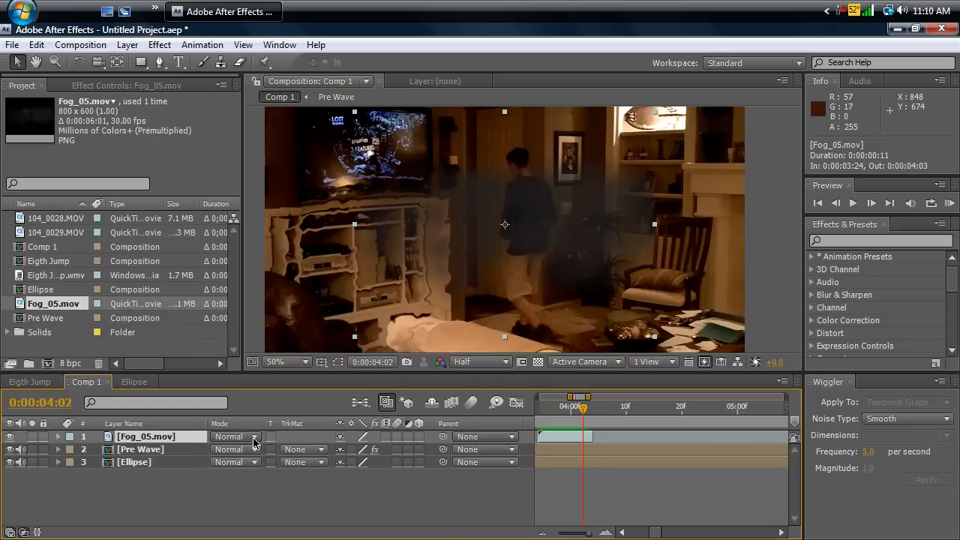
Blend the fog layer in Overlay, move it over the person and start a mask outline on it
click(234, 436)
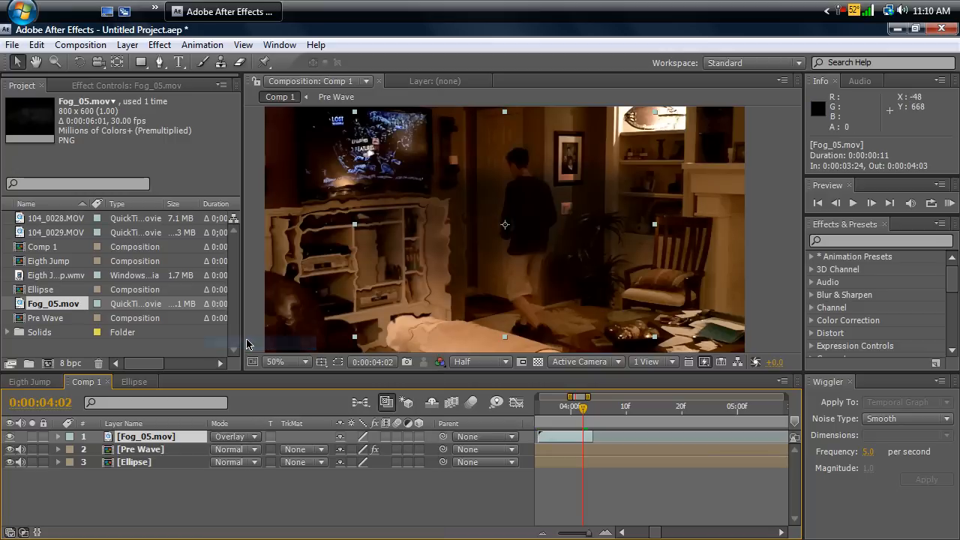
mouse_move(601, 230)
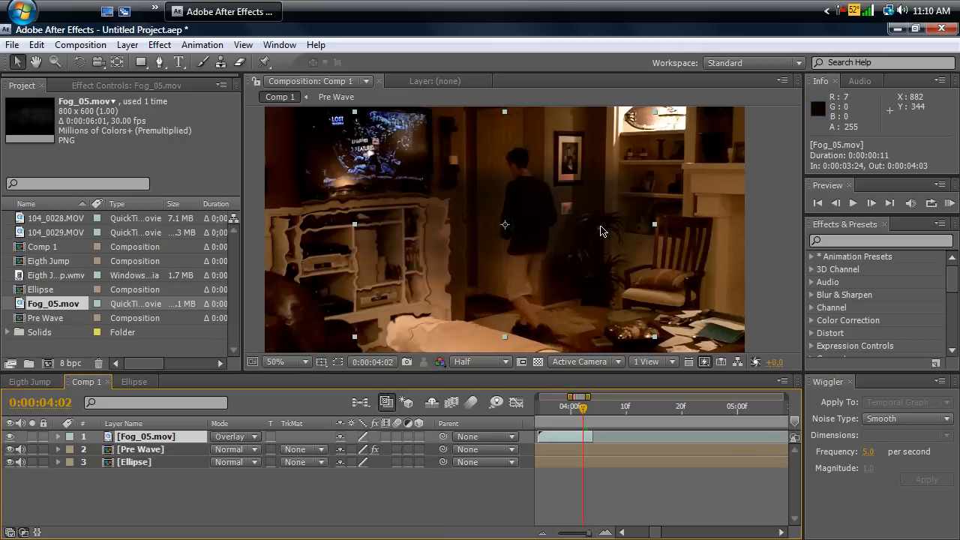
mouse_move(509, 240)
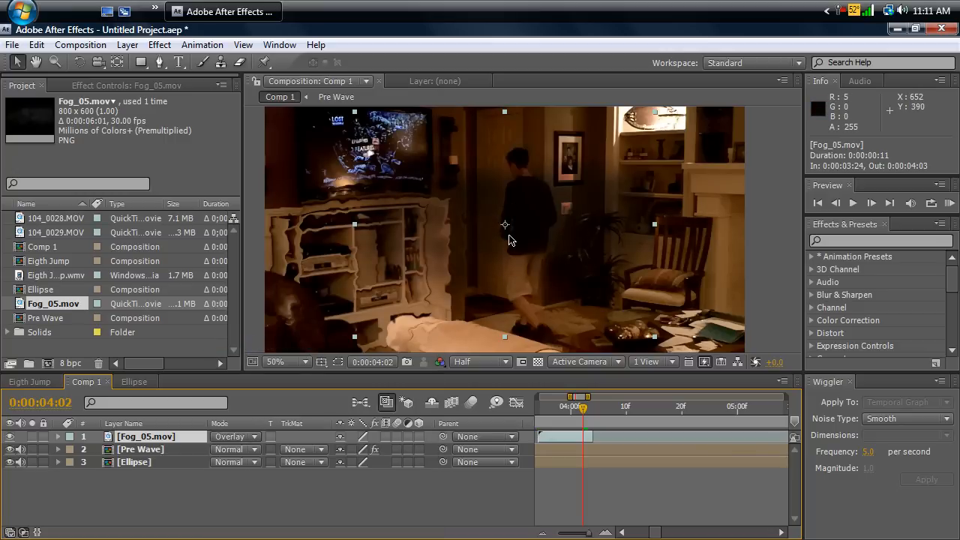
click(578, 406)
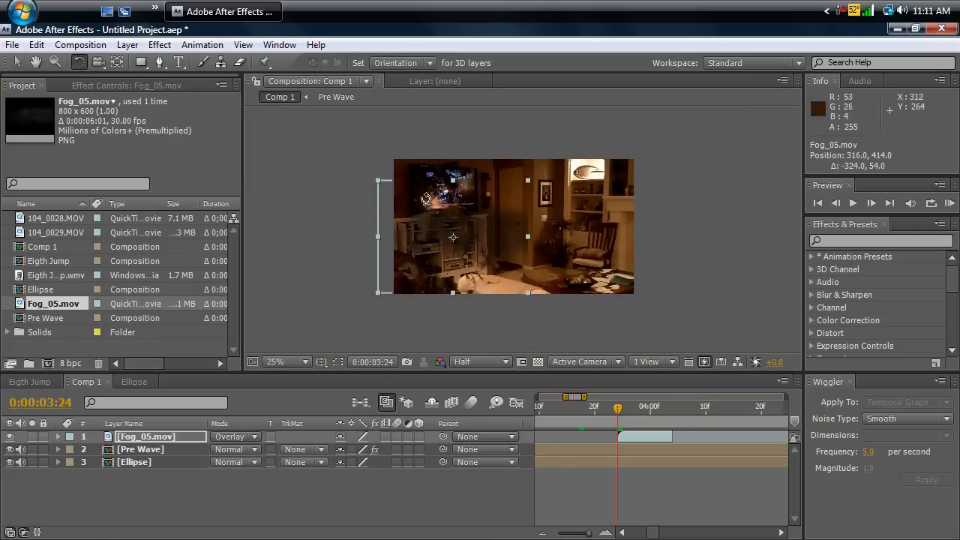
drag(427, 198, 472, 189)
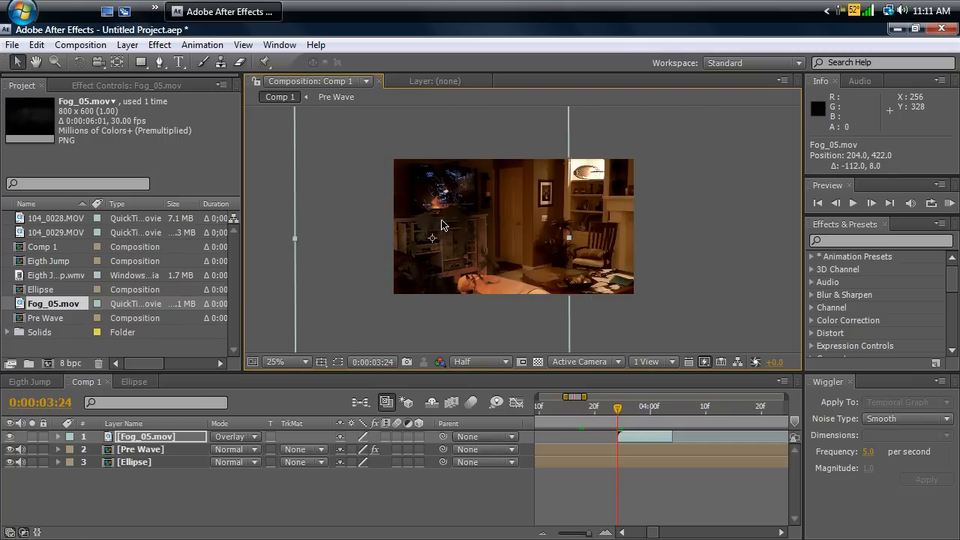
click(285, 361)
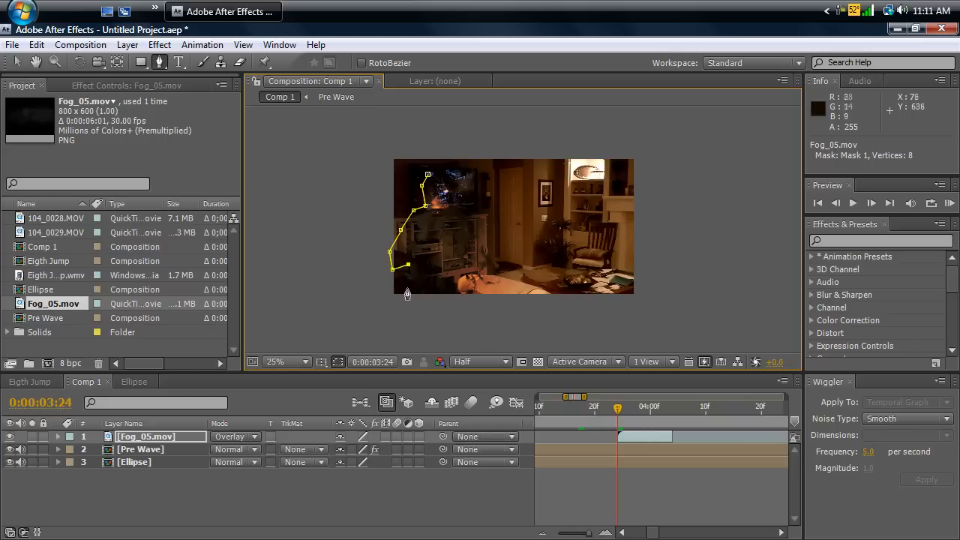
Close the mask around the person so fog shows only there and expose the layer's Opacity
click(462, 270)
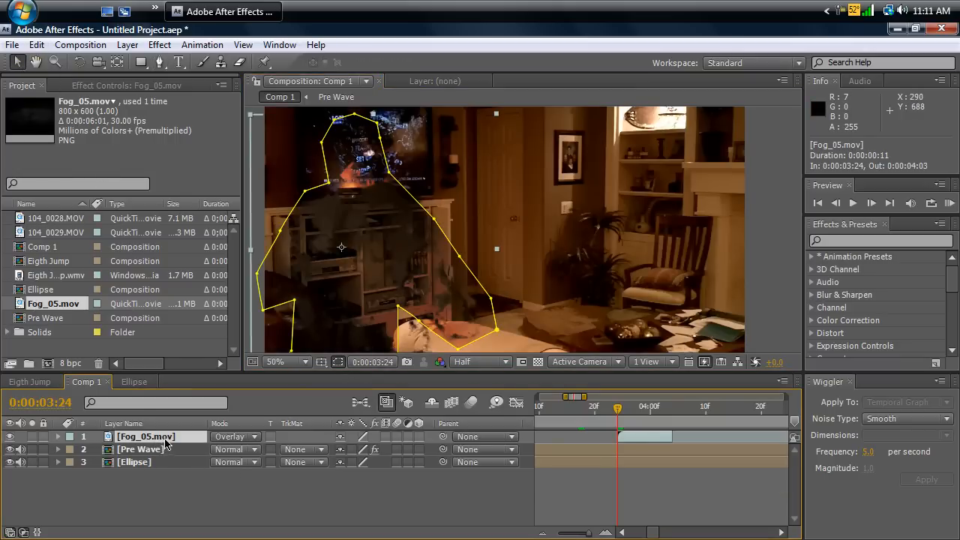
click(59, 437)
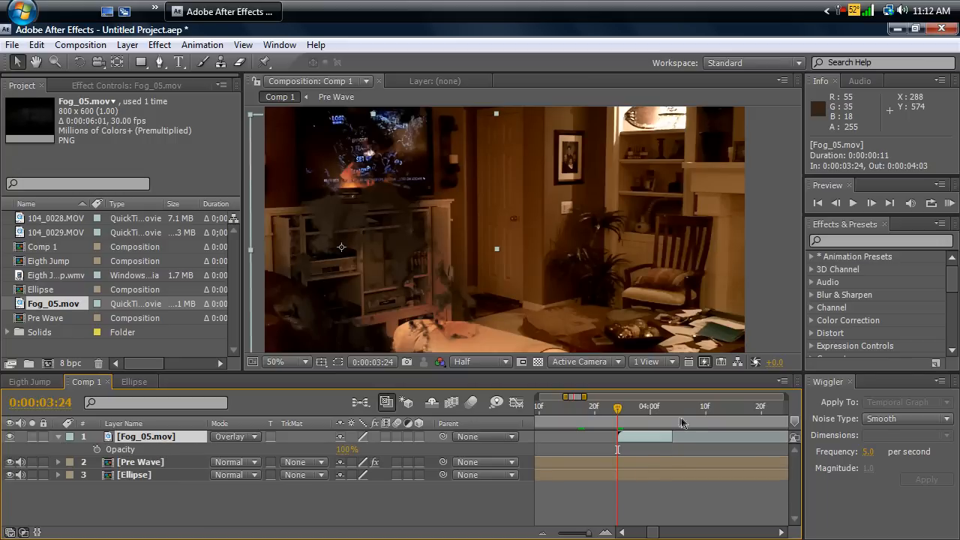
Keyframe the fog's Opacity to 81% around 3:29, 0% at 4:04, plus an earlier fade-in key
drag(618, 405, 629, 404)
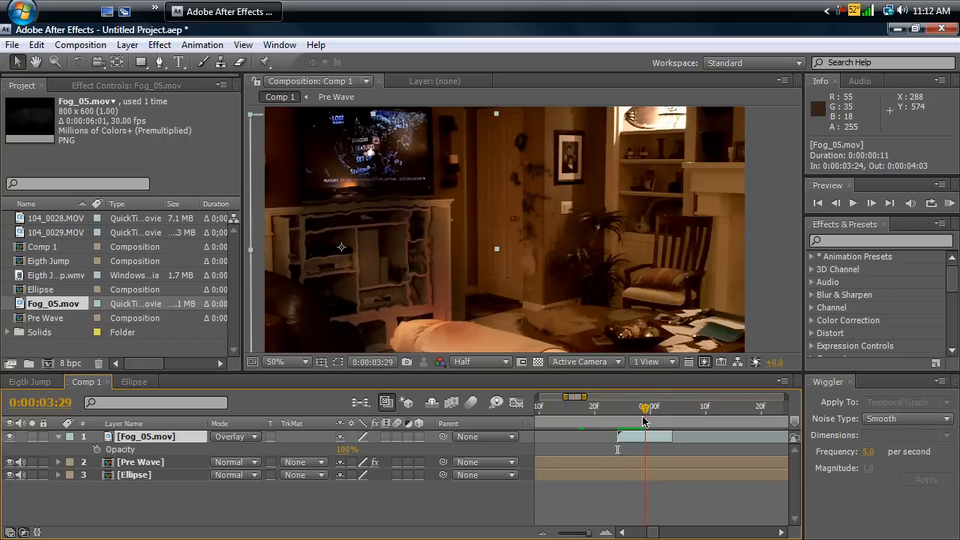
mouse_move(537, 221)
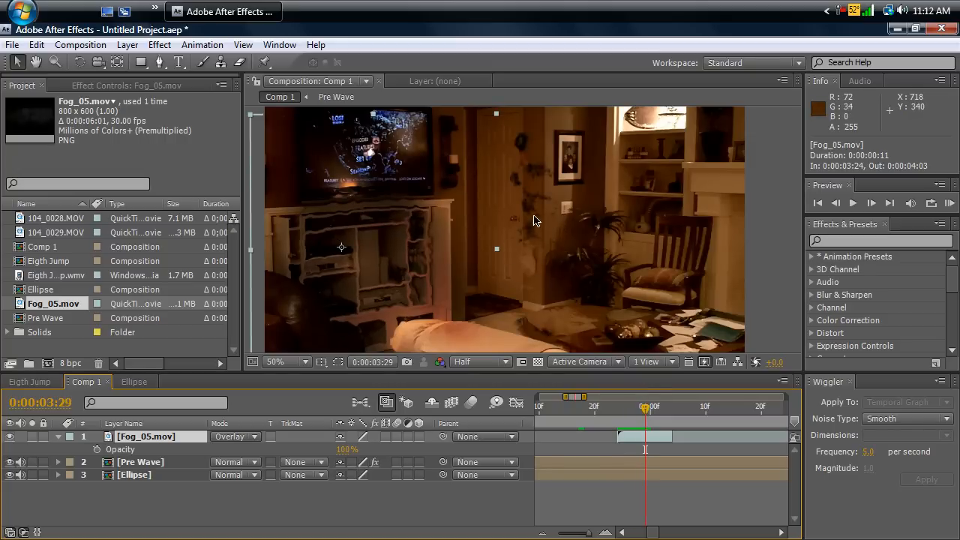
mouse_move(480, 335)
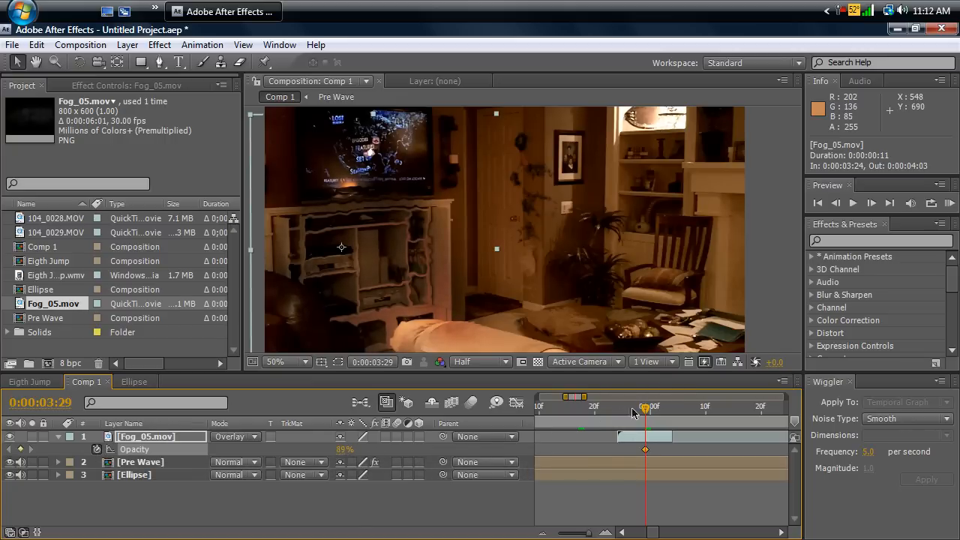
drag(645, 406, 672, 406)
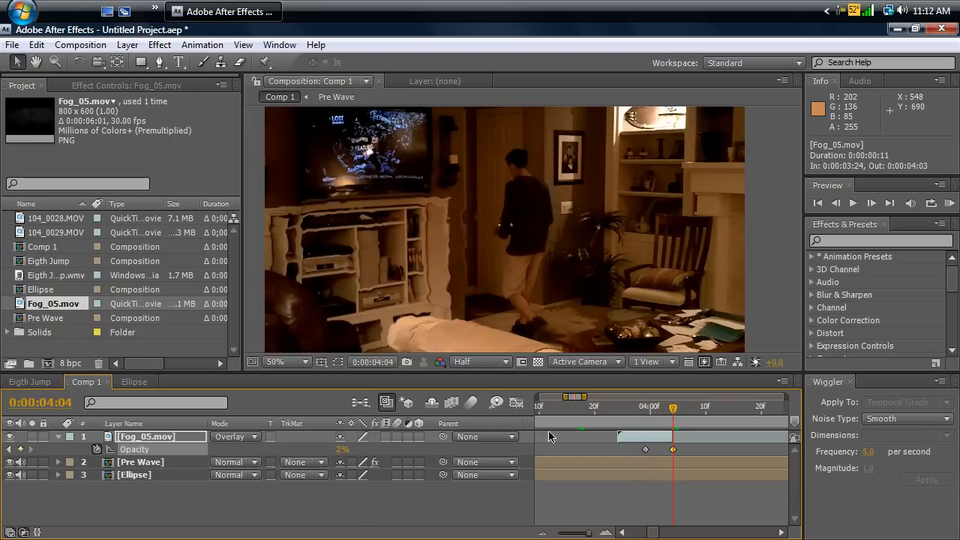
click(610, 408)
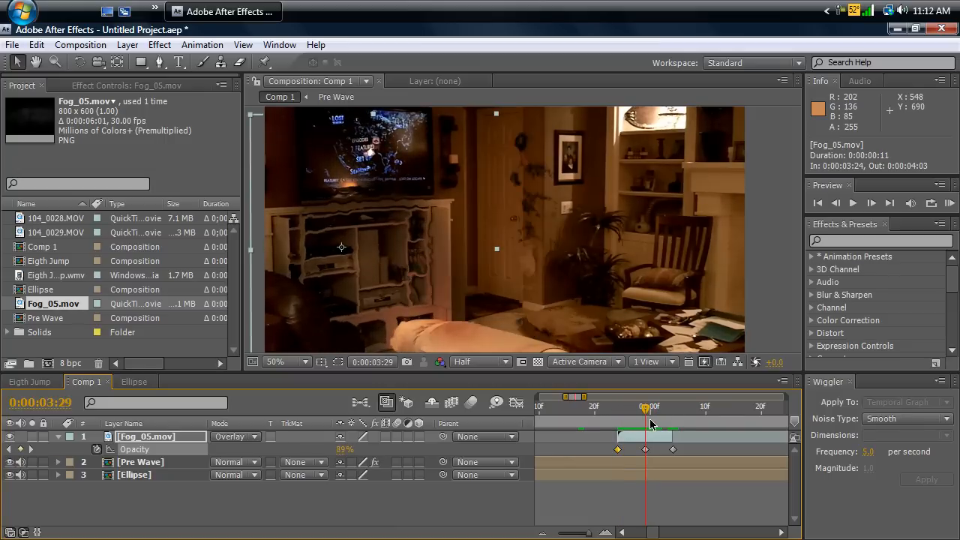
click(159, 45)
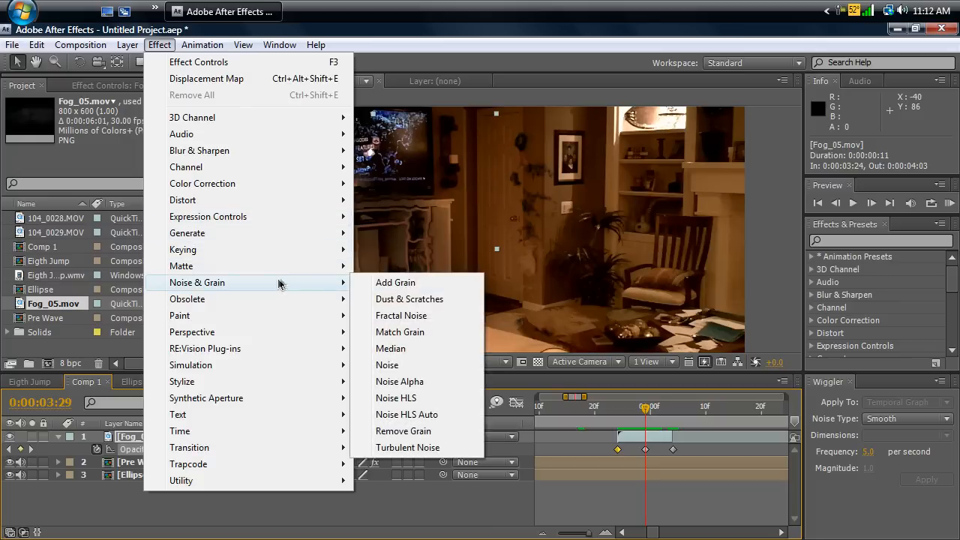
Apply inverted Fractal Noise to the fog with contrast 240, complexity 7.6 and lowered brightness
click(402, 315)
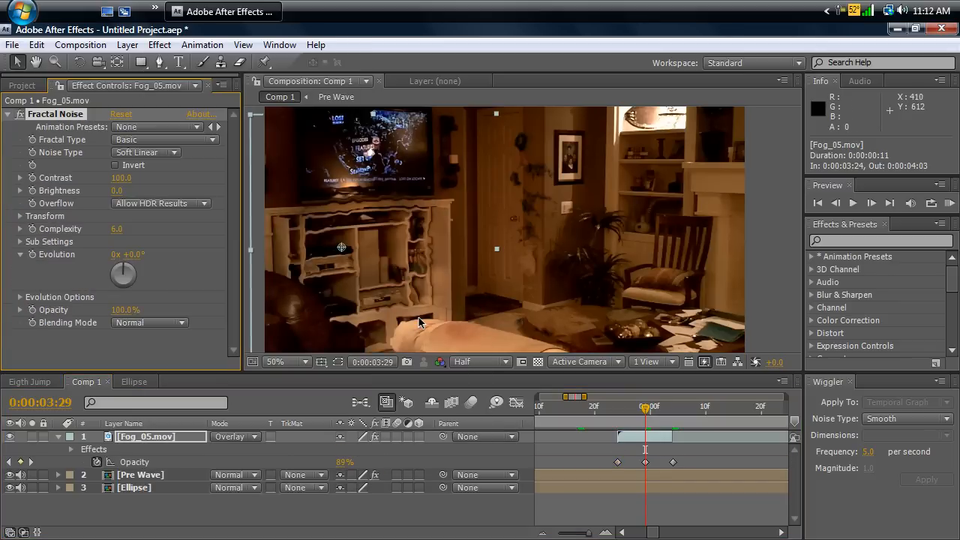
click(115, 165)
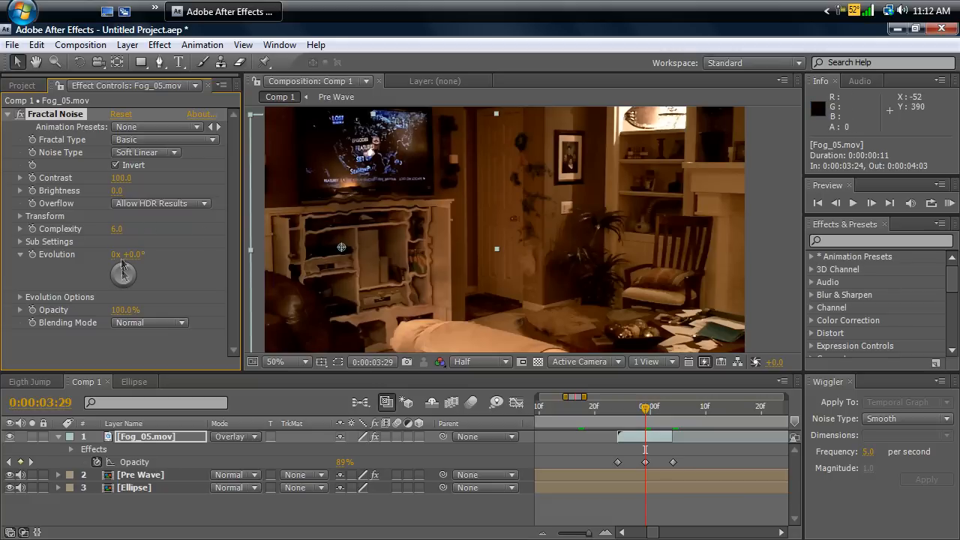
drag(117, 228, 123, 228)
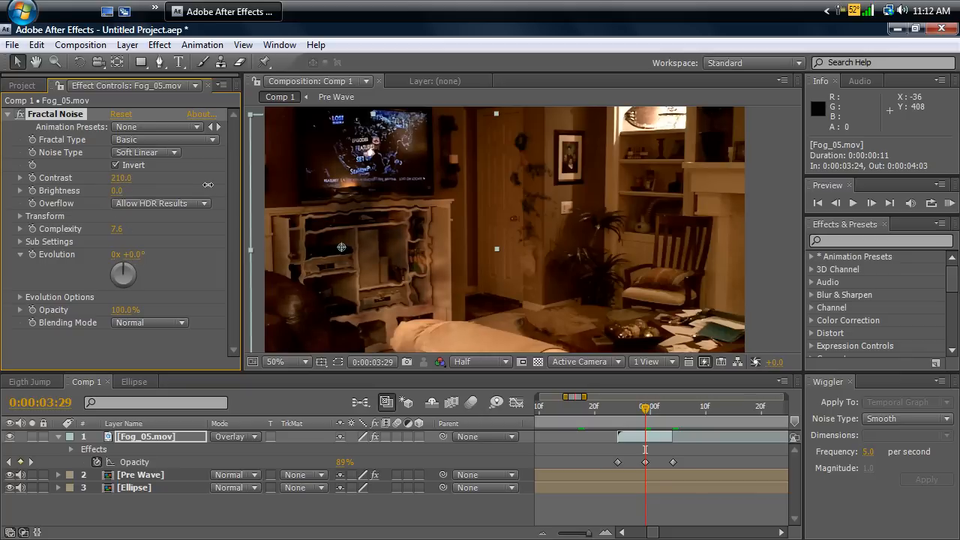
drag(120, 176, 126, 176)
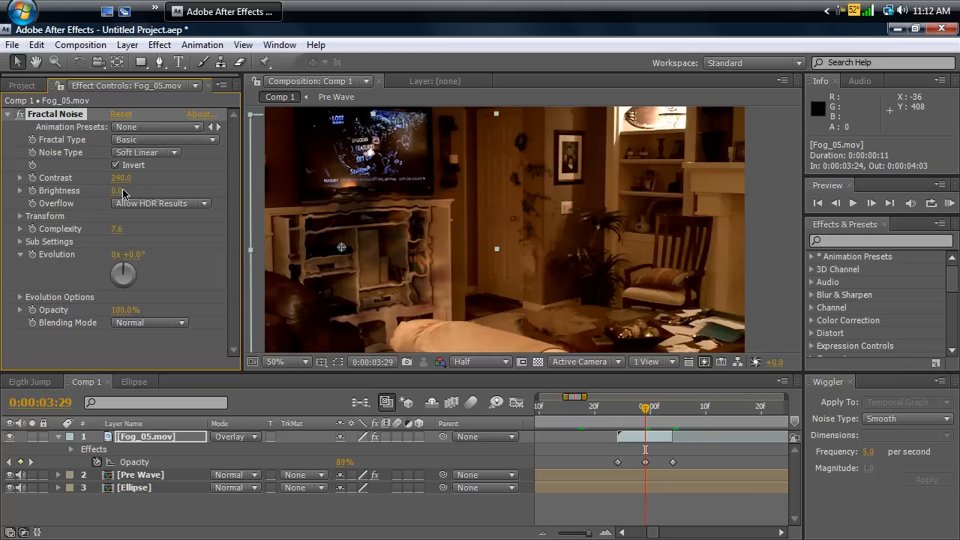
drag(120, 190, 120, 195)
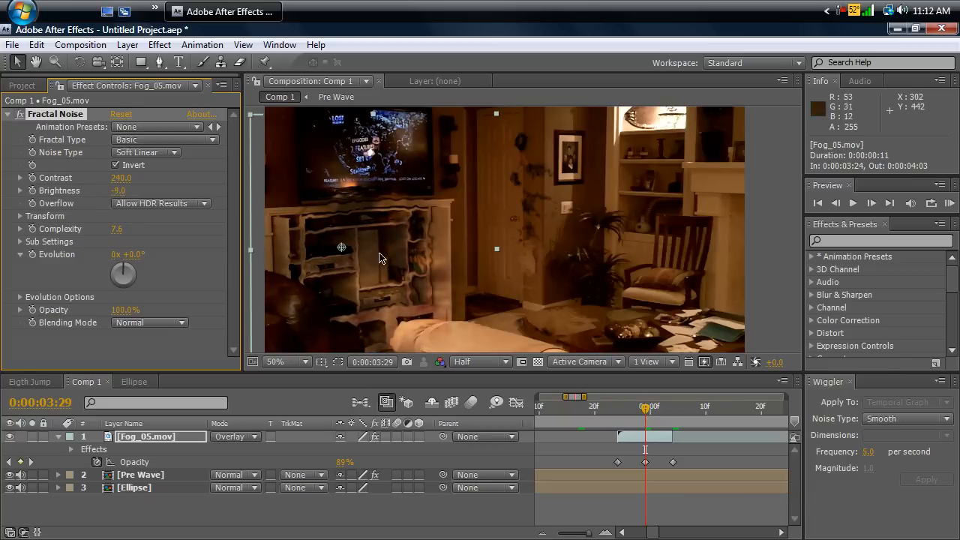
click(115, 165)
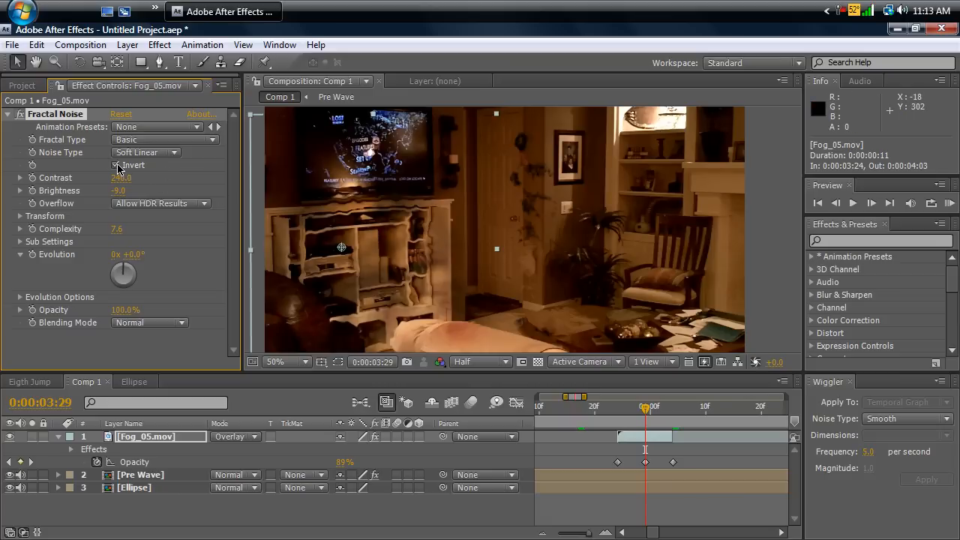
click(116, 164)
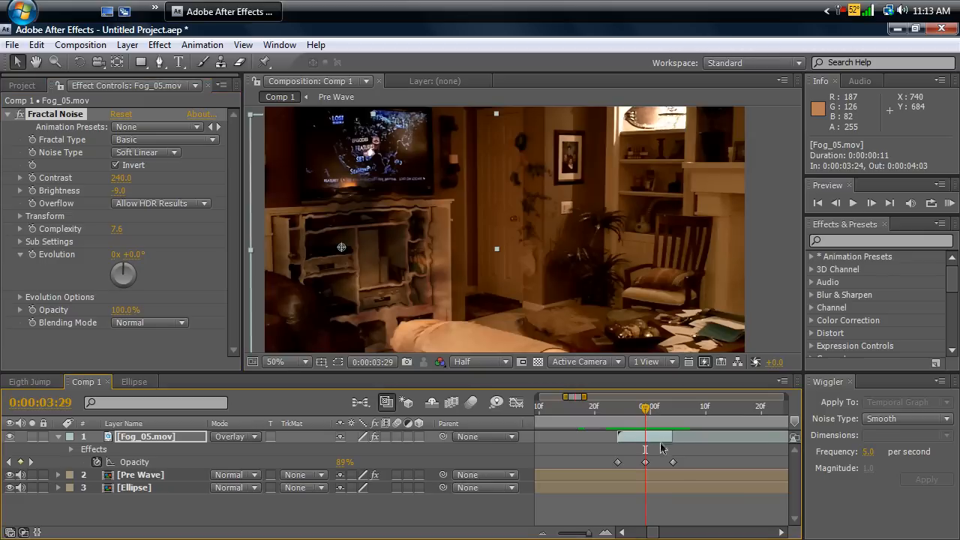
Retime the fog layer's last Opacity keyframe
drag(668, 435, 686, 434)
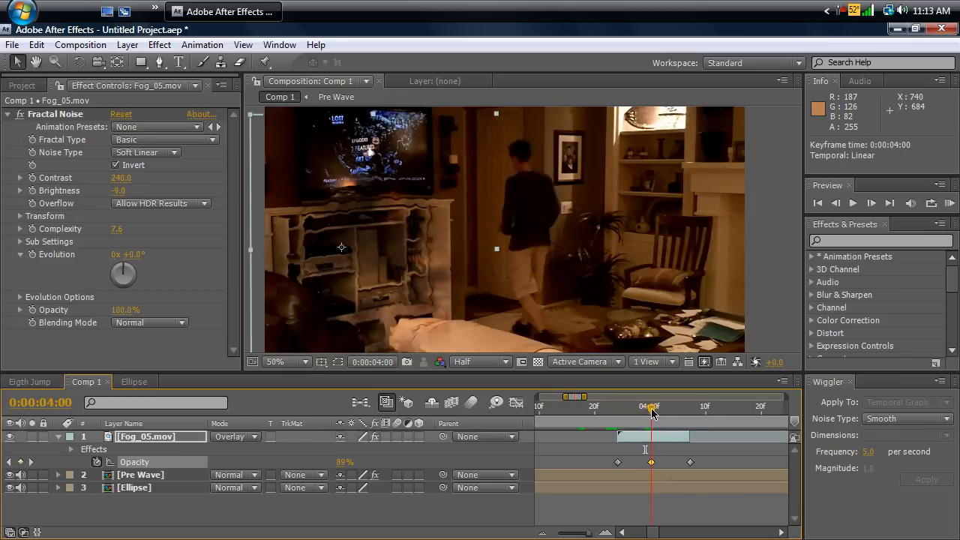
Place the opacity key at 4:00, set Position keyframes at 3:24 and 4:00 around the jumping man and copy the layer
drag(650, 405, 617, 405)
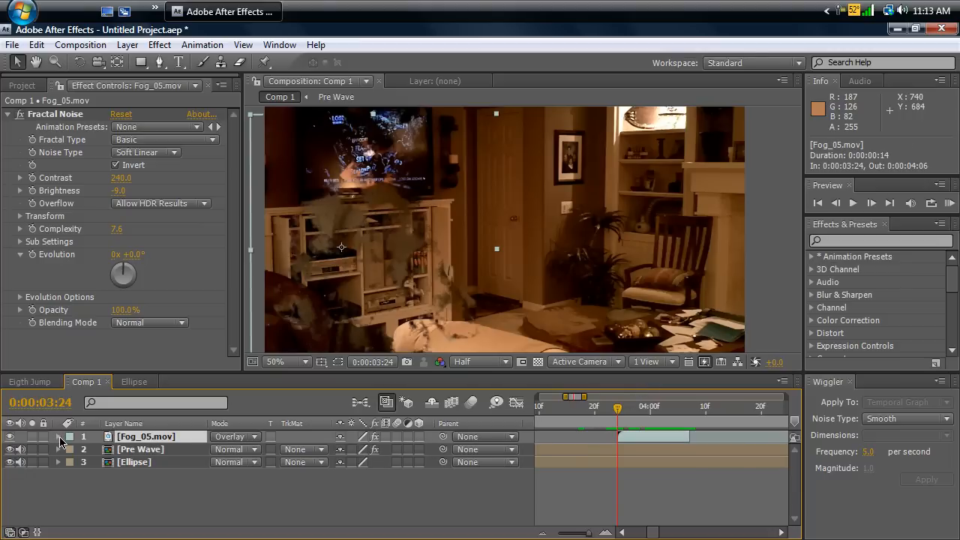
click(58, 438)
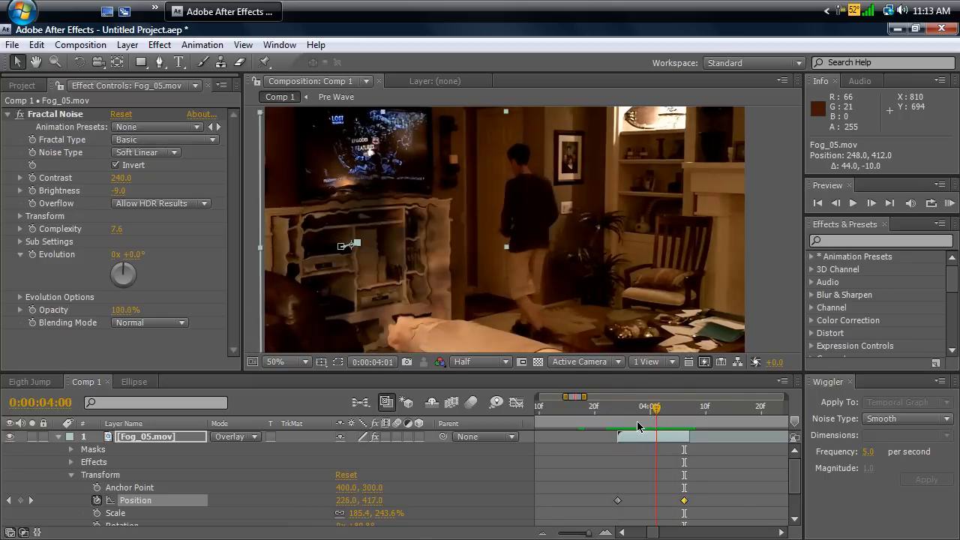
drag(654, 407, 605, 408)
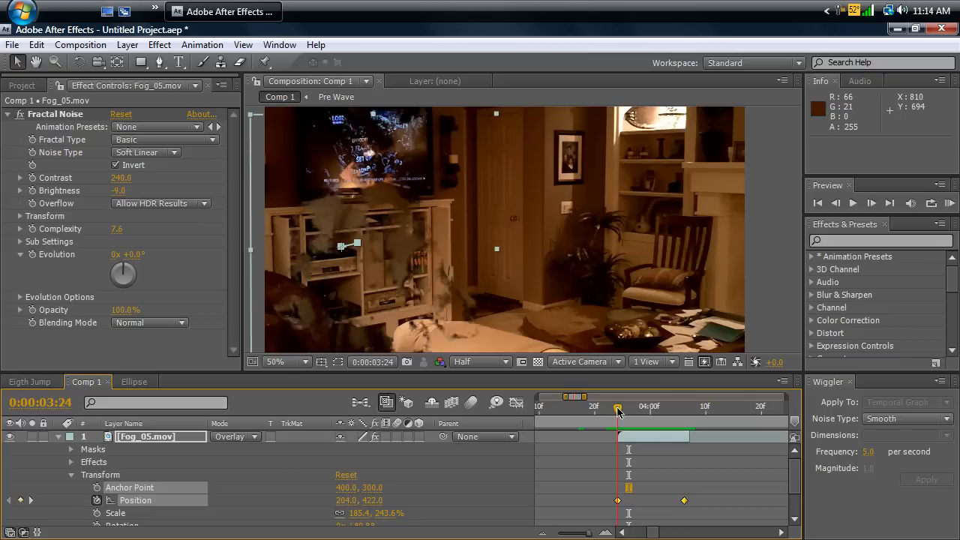
drag(618, 405, 677, 405)
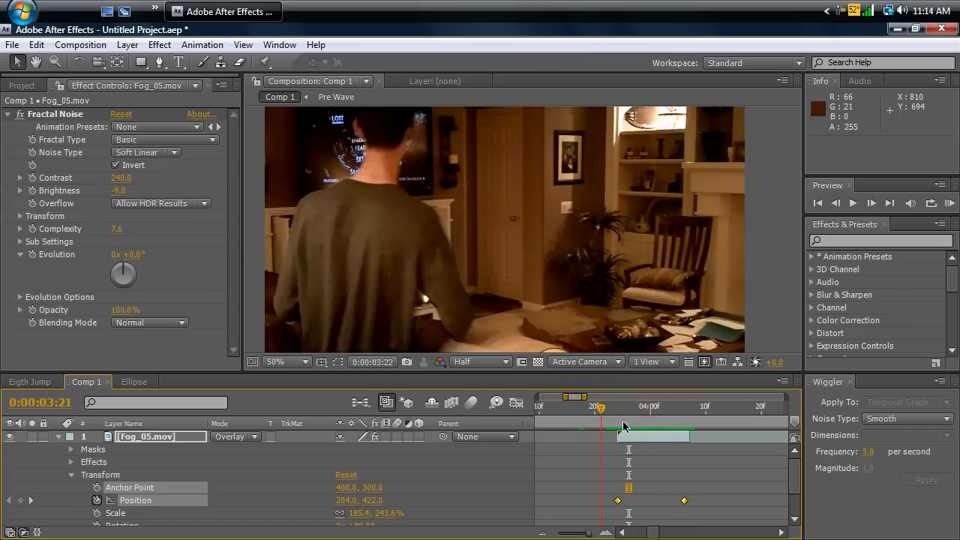
click(690, 406)
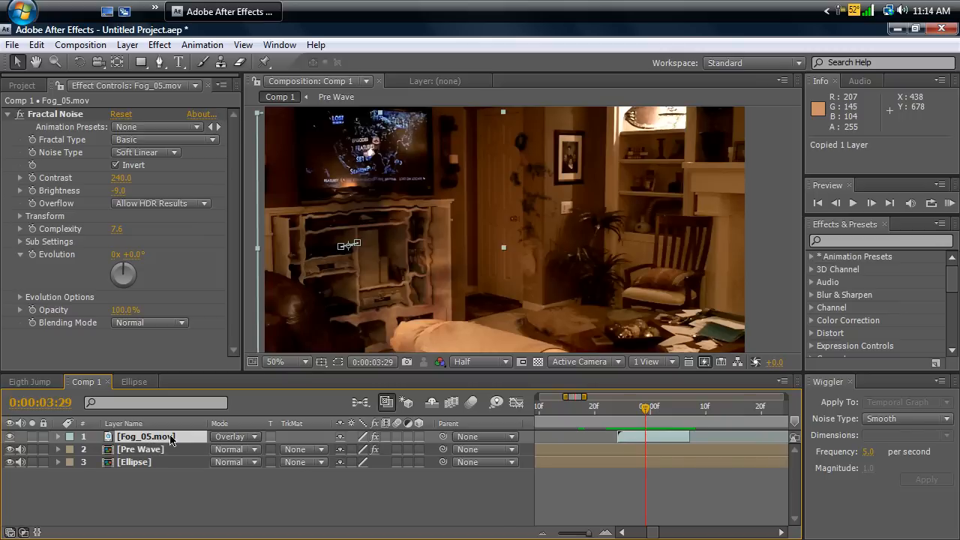
Paste a second fog layer at the jump-in spot and start a mask around the standing man
key(ctrl+v)
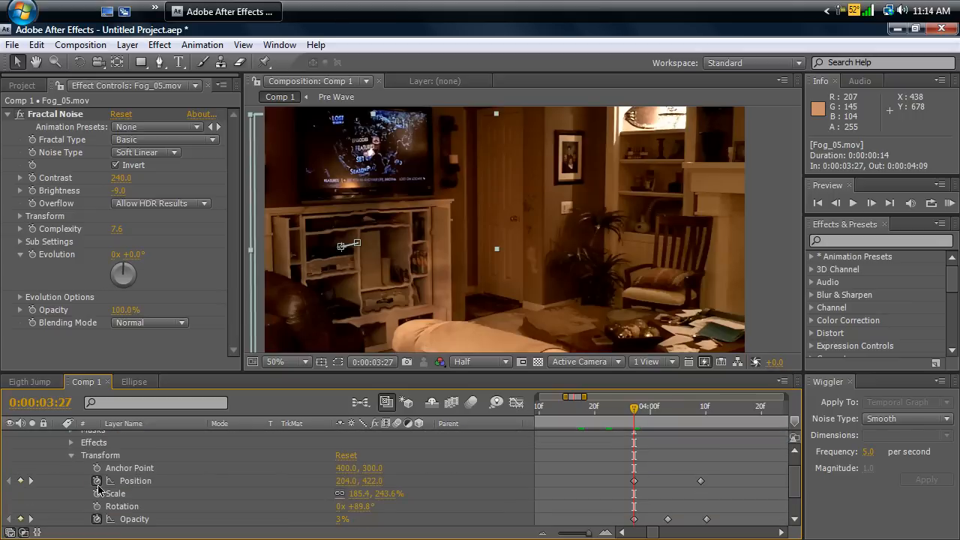
click(96, 480)
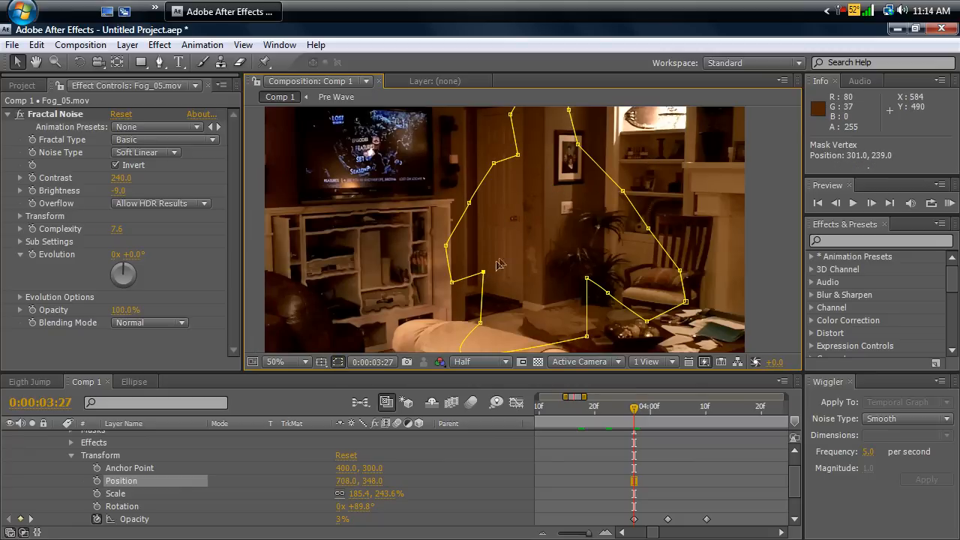
drag(495, 267, 504, 315)
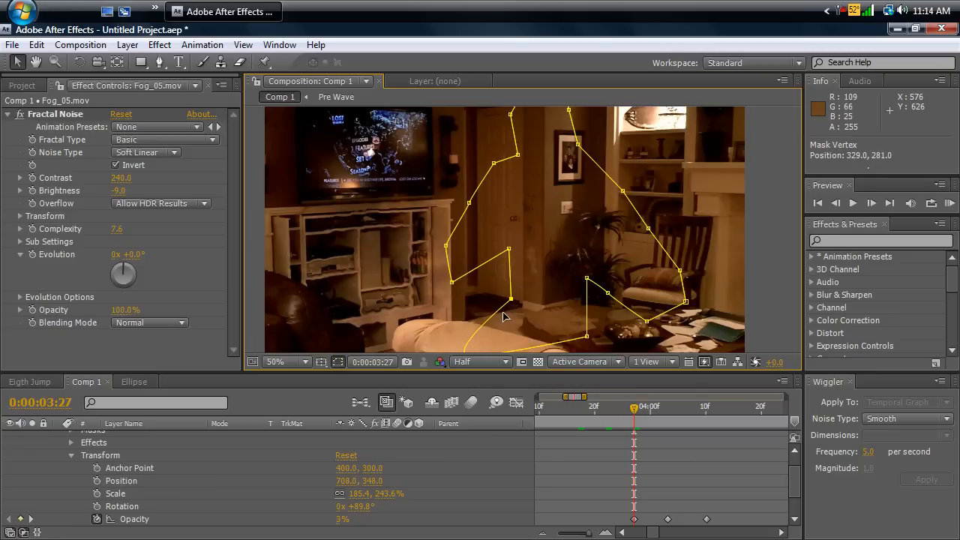
click(282, 362)
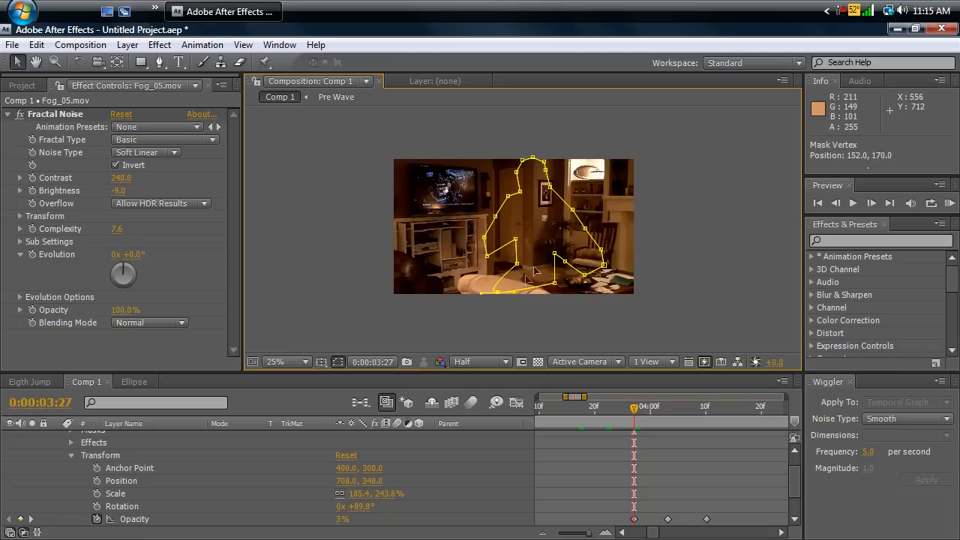
click(282, 362)
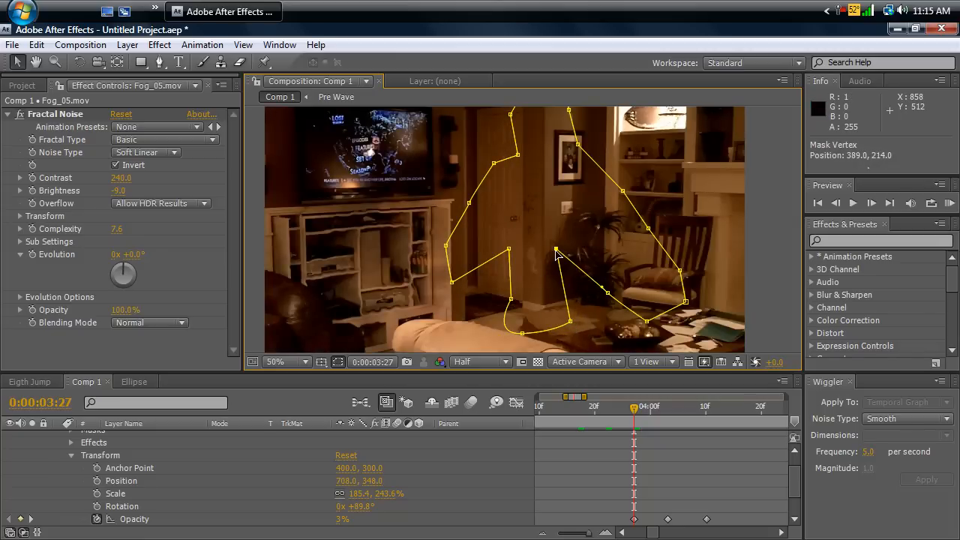
drag(555, 255, 584, 254)
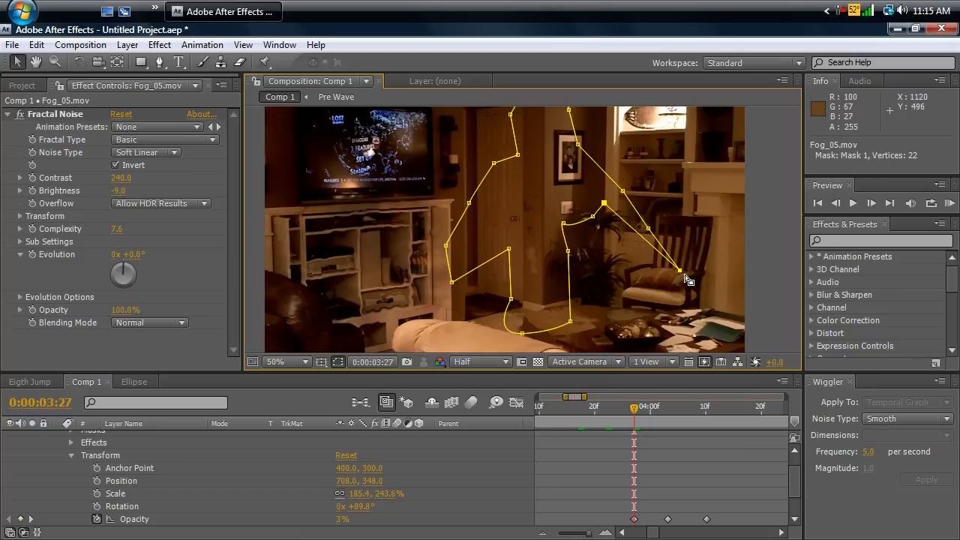
Refine the mask points along the man's side, shoulder, leg and arm into a tight silhouette
drag(687, 278, 652, 238)
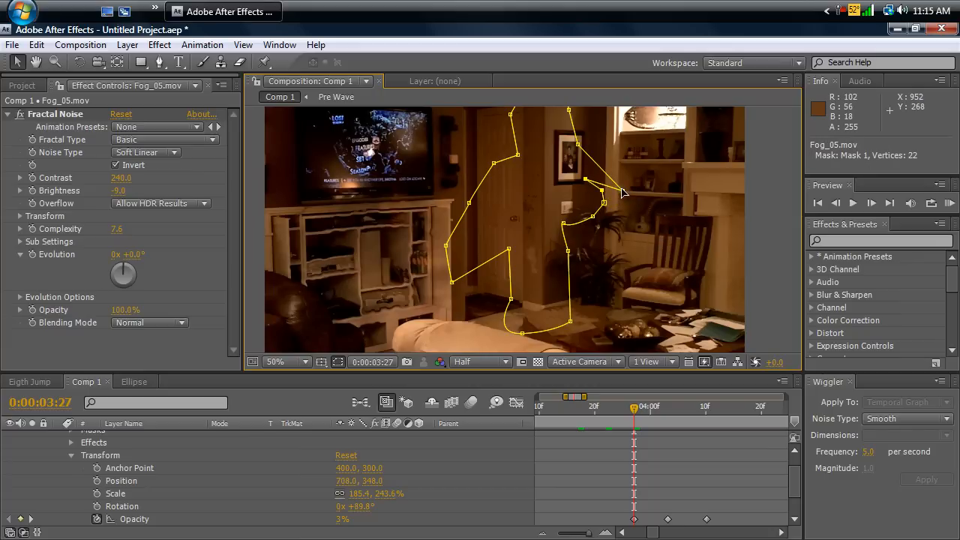
drag(623, 192, 578, 147)
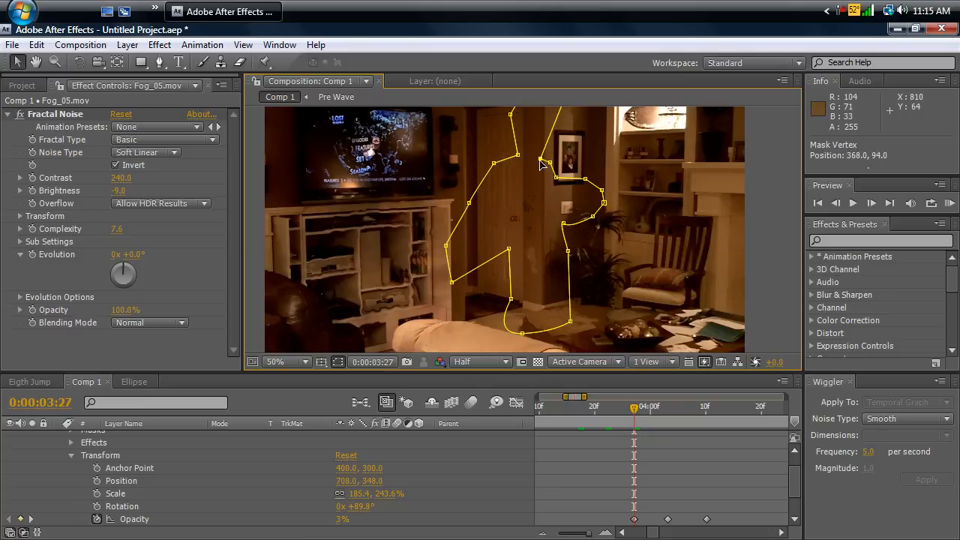
click(281, 361)
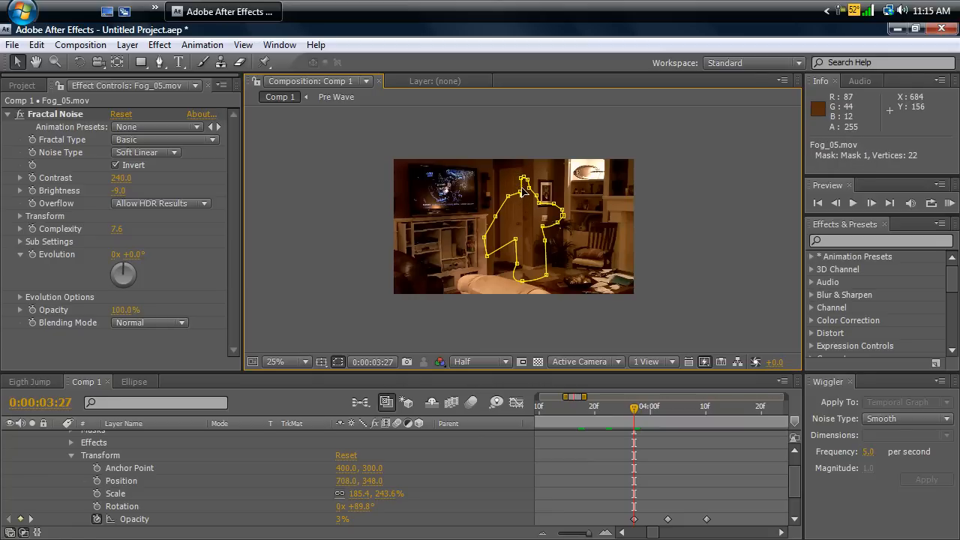
click(287, 361)
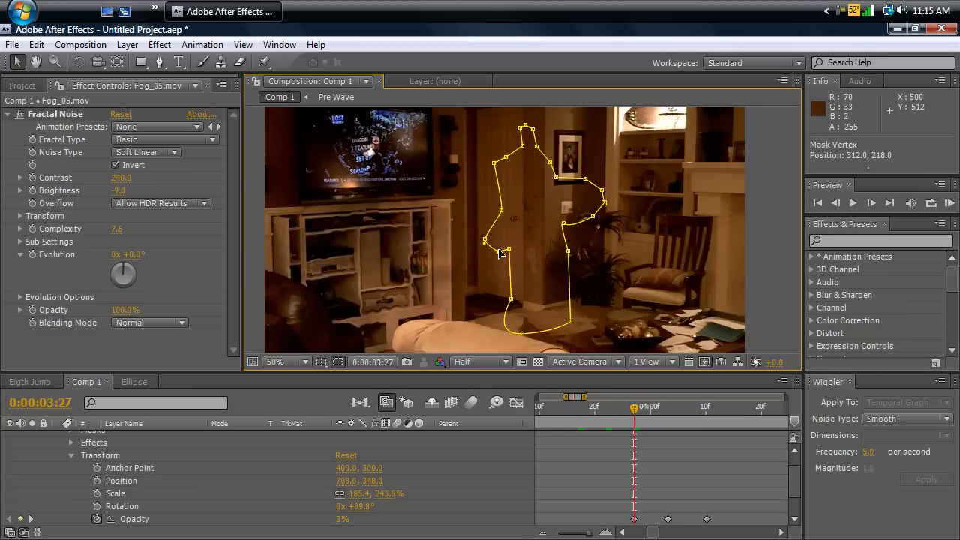
drag(498, 252, 567, 310)
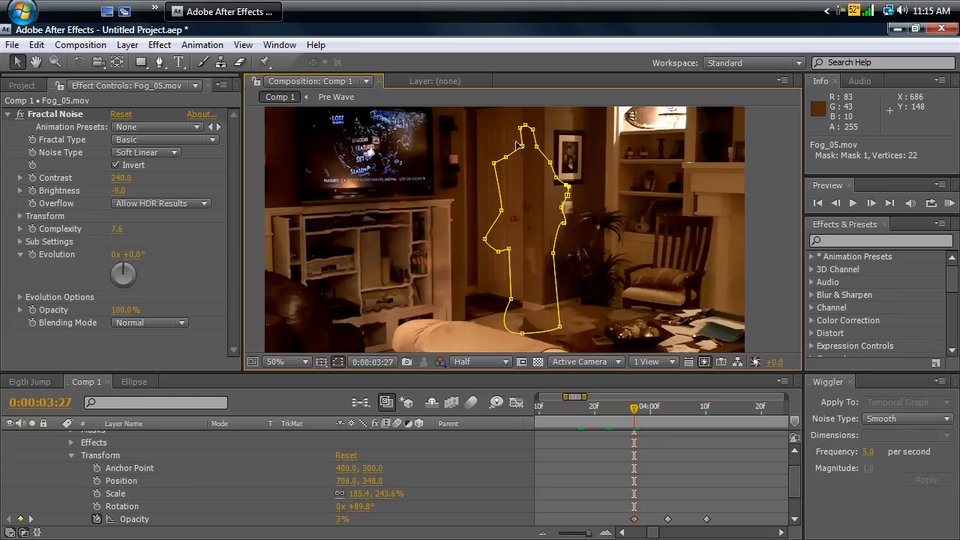
drag(525, 127, 510, 138)
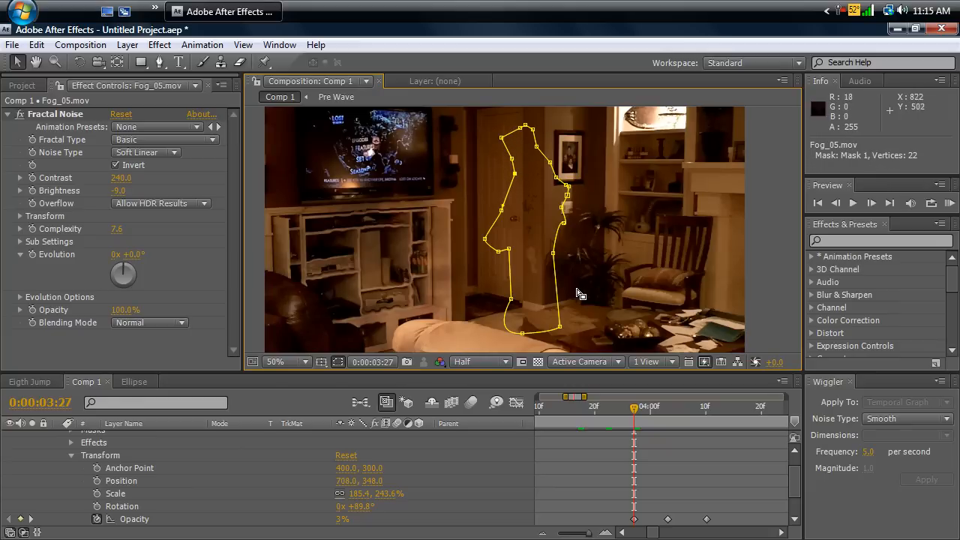
mouse_move(610, 386)
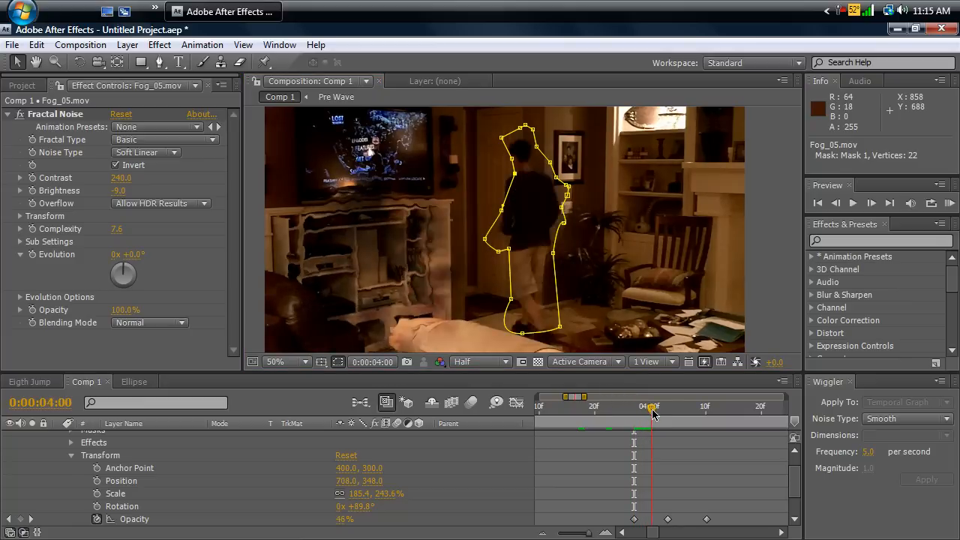
Keyframe the second fog layer's Position at 3:27, 4:00 and 4:09 so the puff follows the man
drag(651, 417, 643, 417)
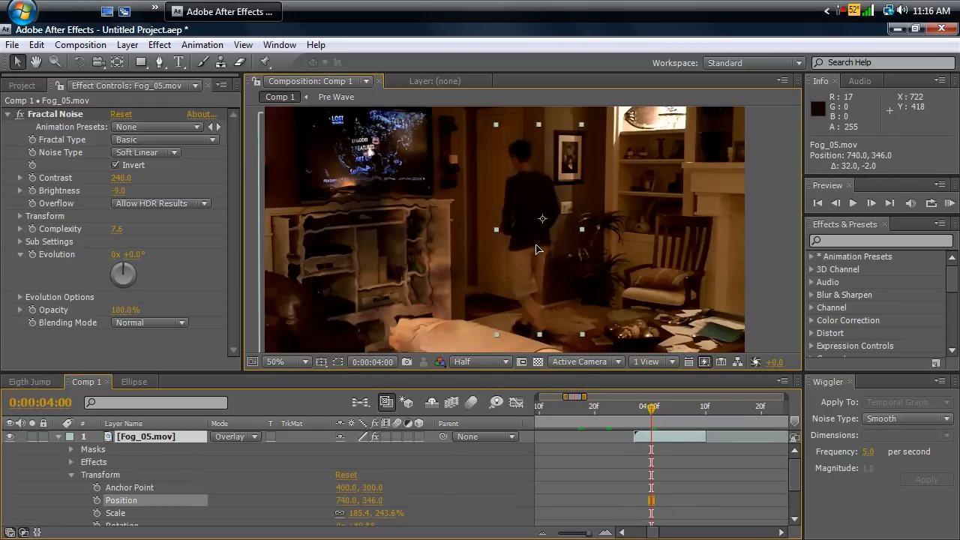
drag(542, 219, 555, 219)
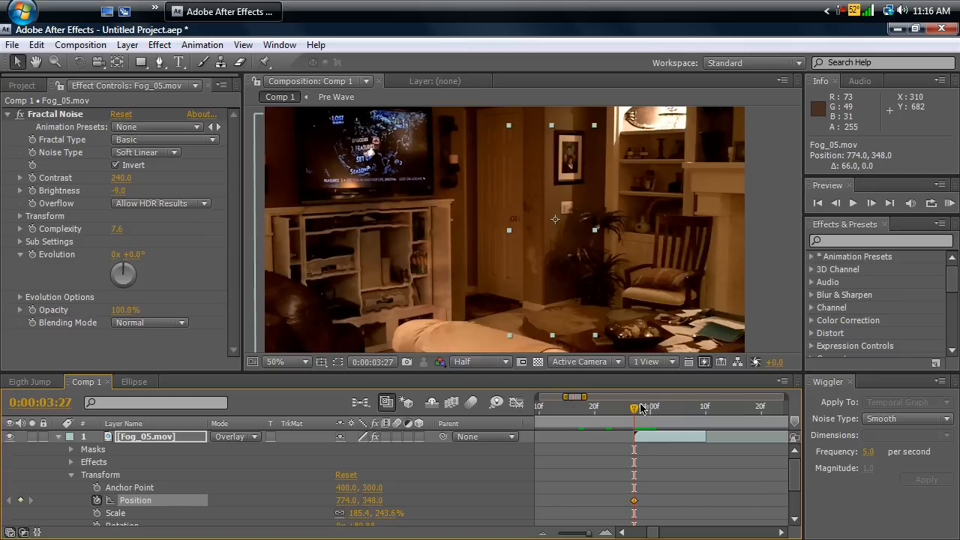
drag(646, 404, 703, 405)
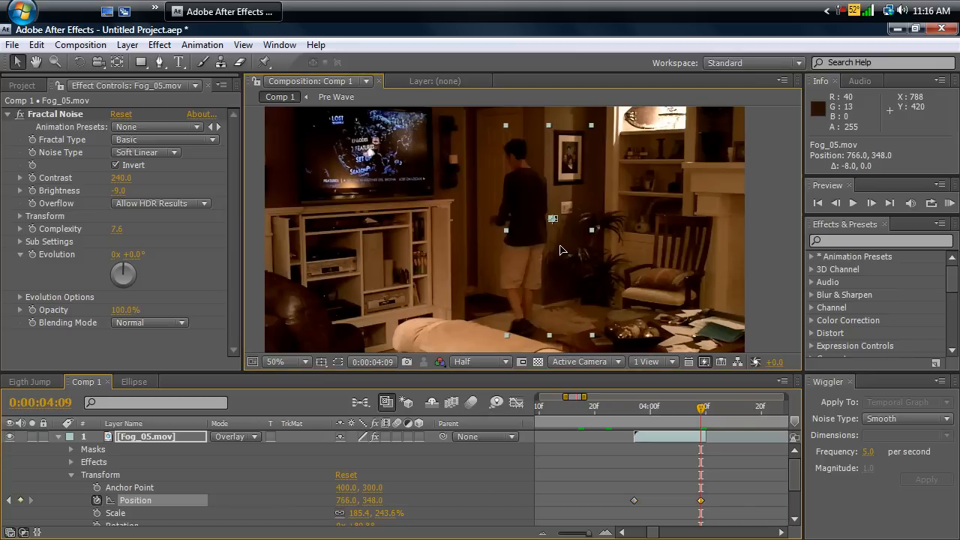
drag(552, 219, 543, 222)
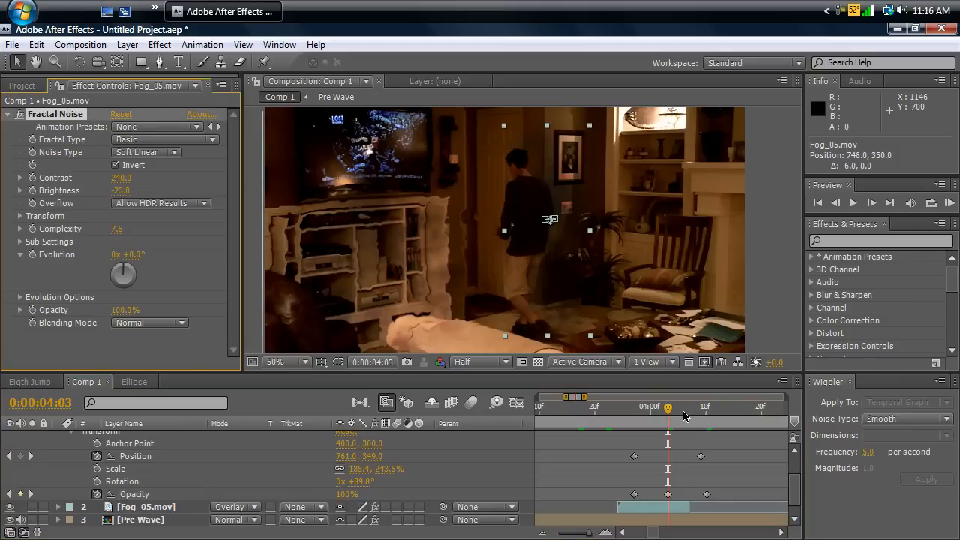
Keyframe the second fog's Opacity at 39% at 3:28 rising to 100% at 4:03
drag(667, 417, 641, 417)
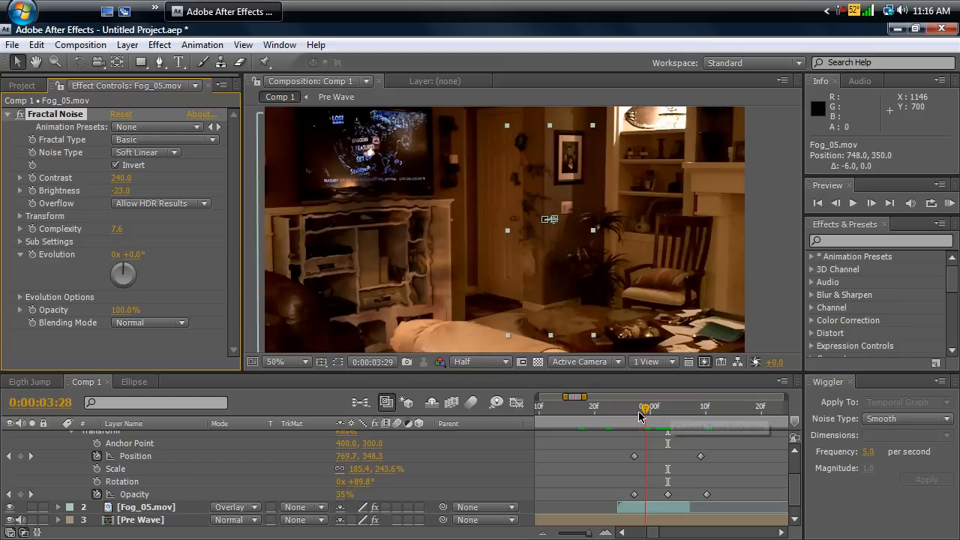
drag(642, 417, 671, 427)
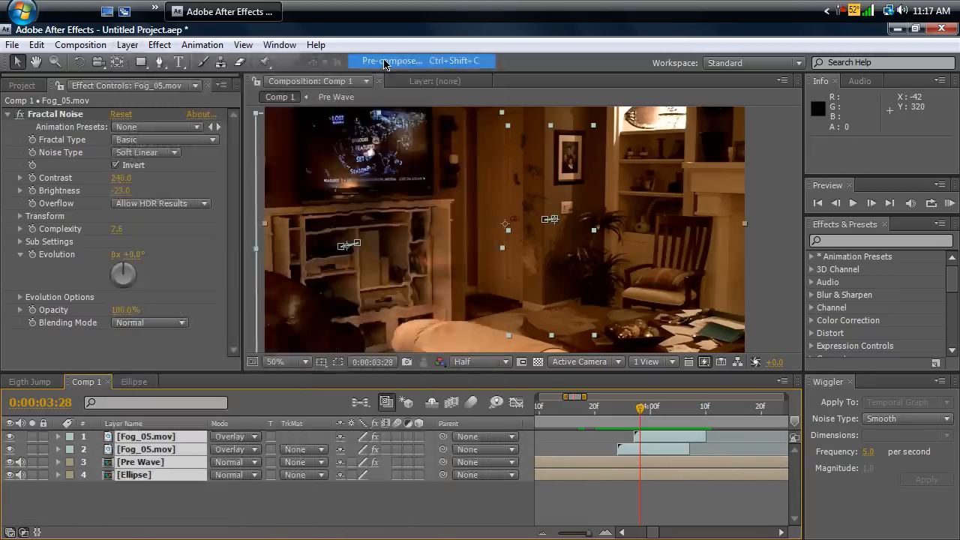
Precompose the layers into Pre-comp 1 and start a Position keyframe at 0:00:03:23
click(391, 60)
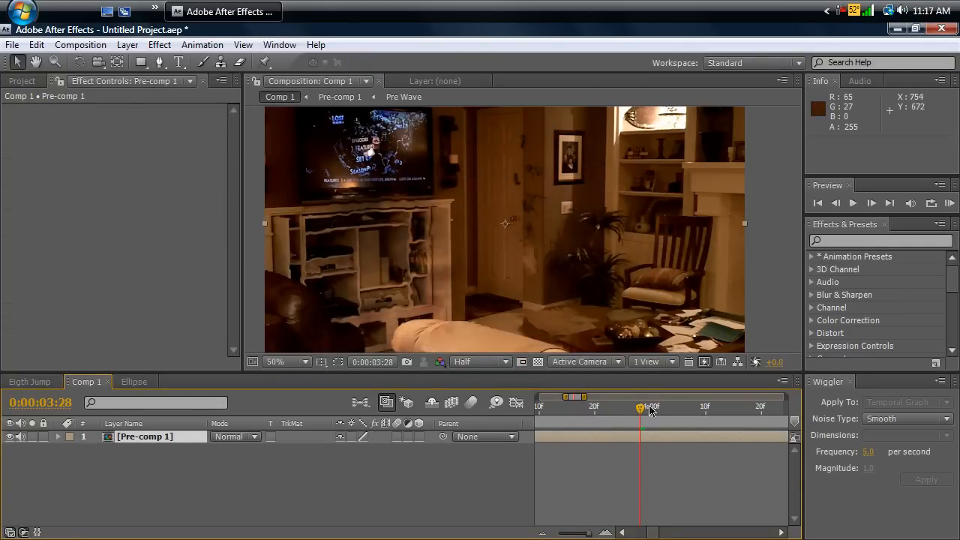
drag(642, 405, 618, 405)
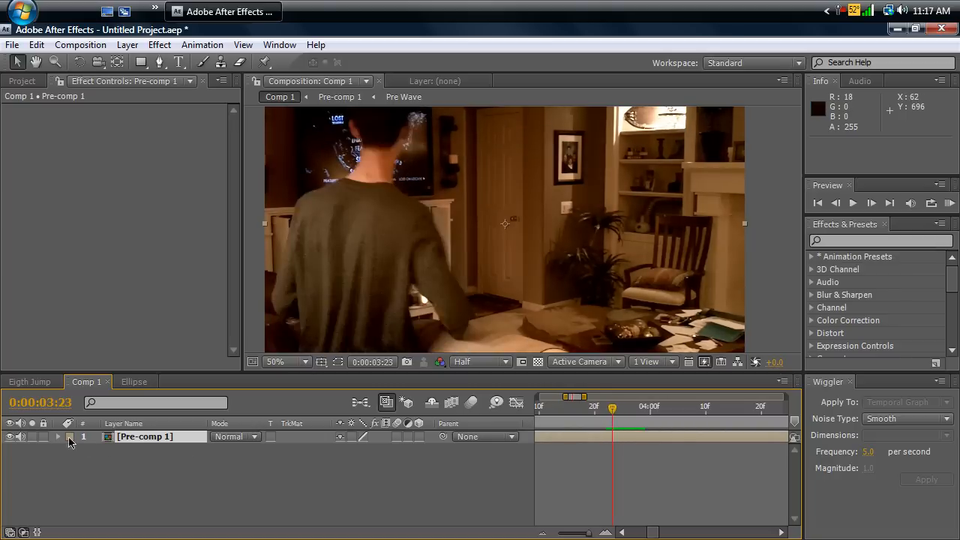
click(58, 436)
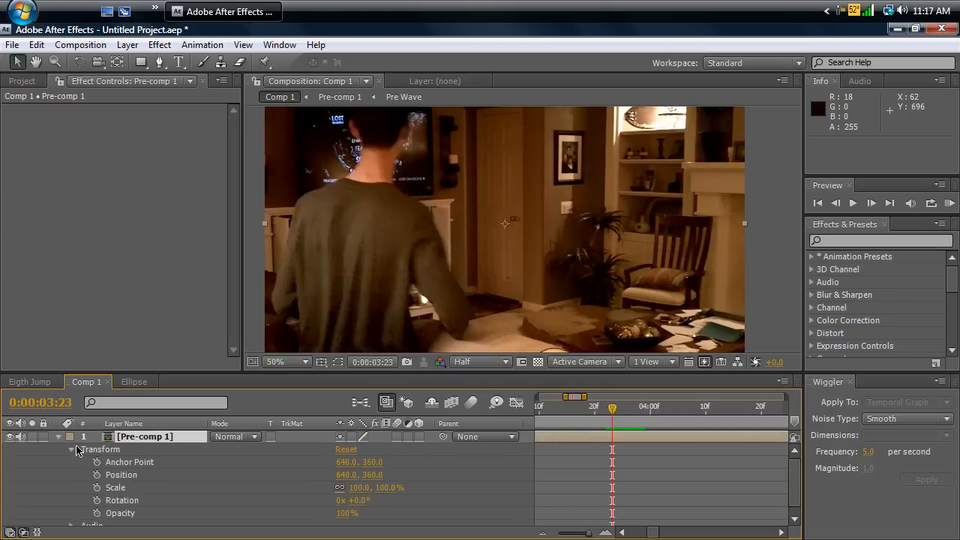
click(96, 473)
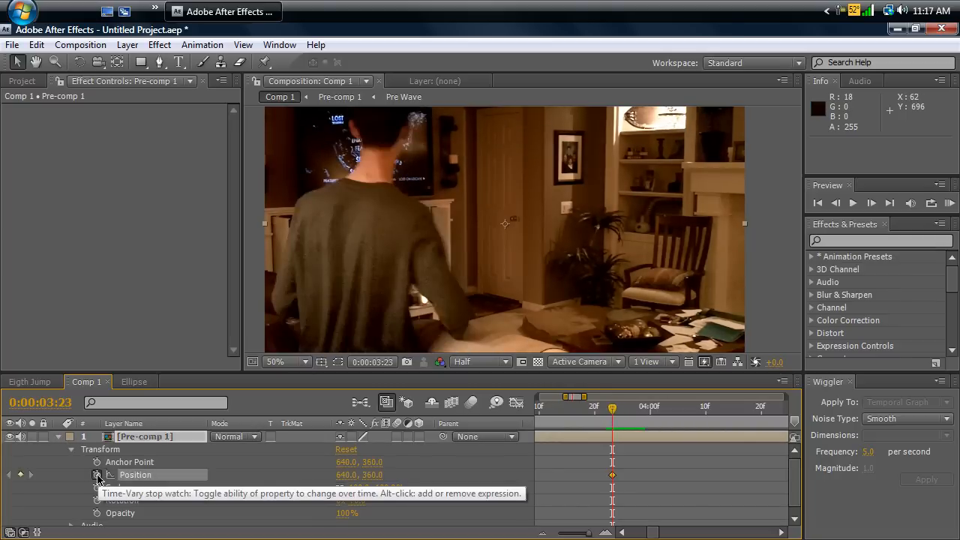
click(620, 406)
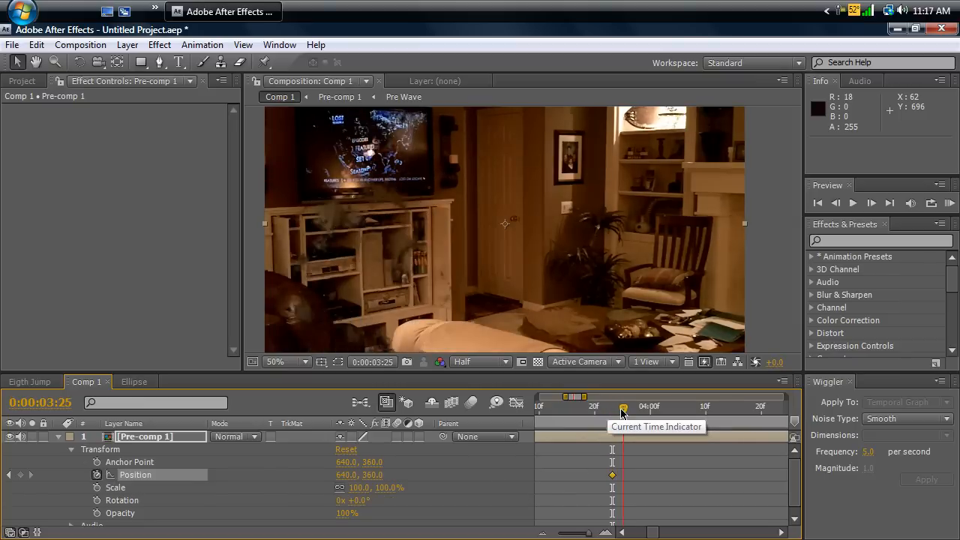
Add a second Position keyframe at 0:00:04:06, just after the jump
drag(621, 405, 657, 404)
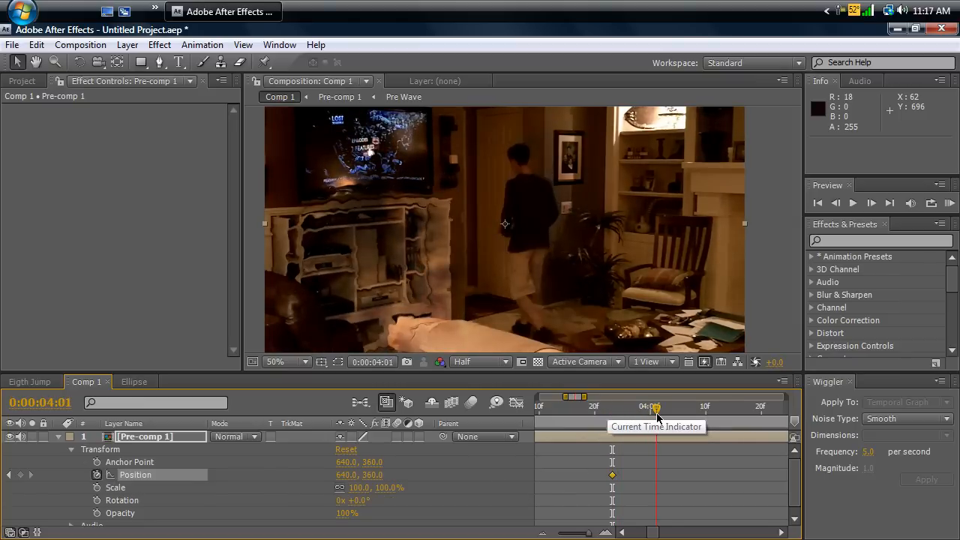
drag(657, 406, 678, 406)
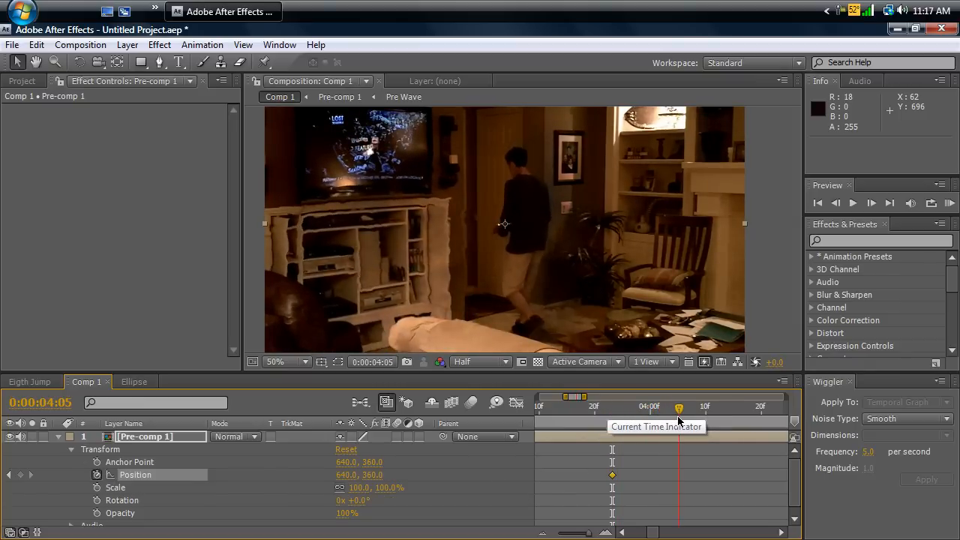
drag(678, 407, 684, 407)
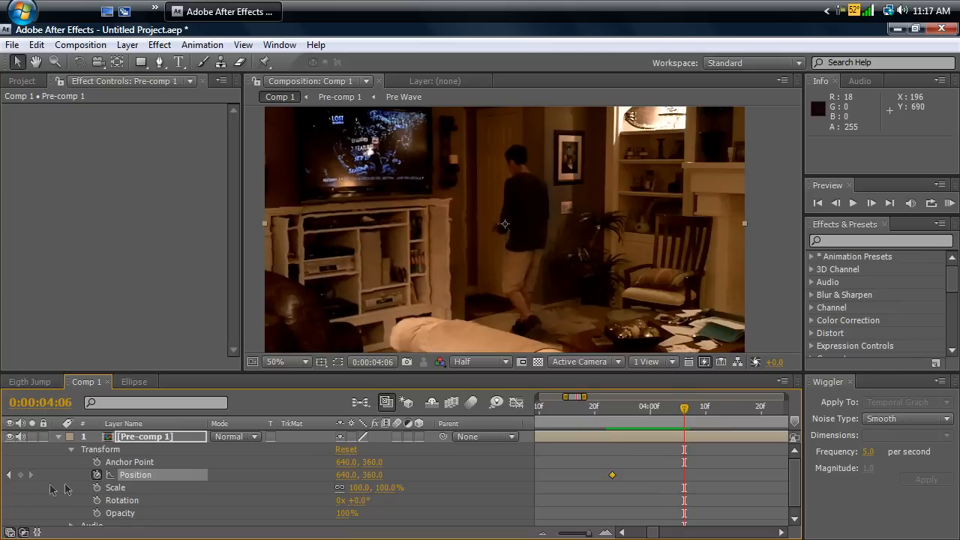
click(22, 473)
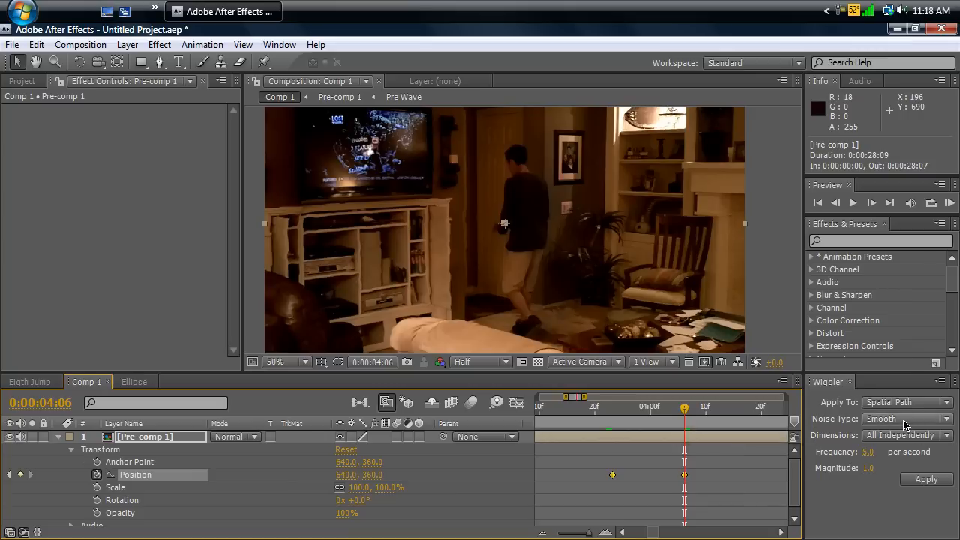
Apply a Jagged Wiggler shake with set frequency and magnitude between the two Position keyframes
click(907, 419)
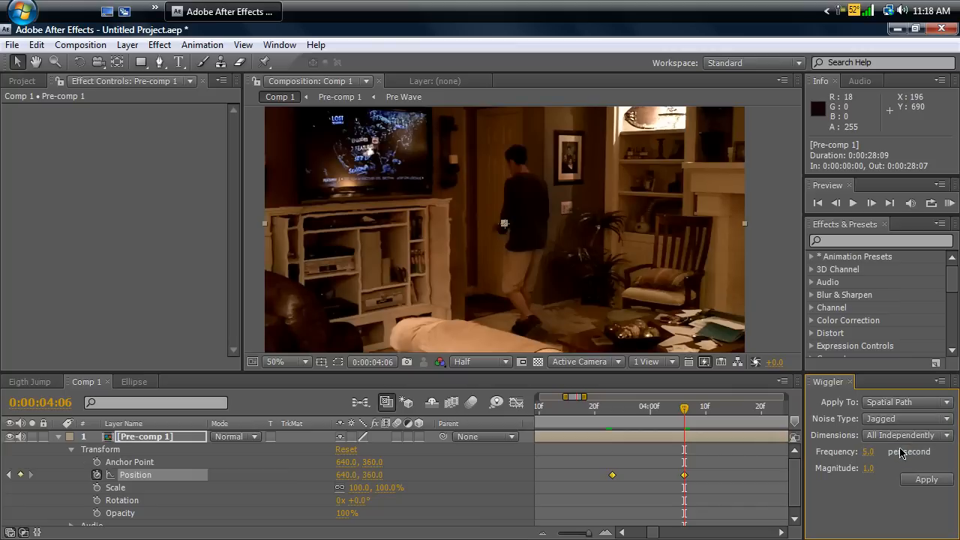
click(866, 451)
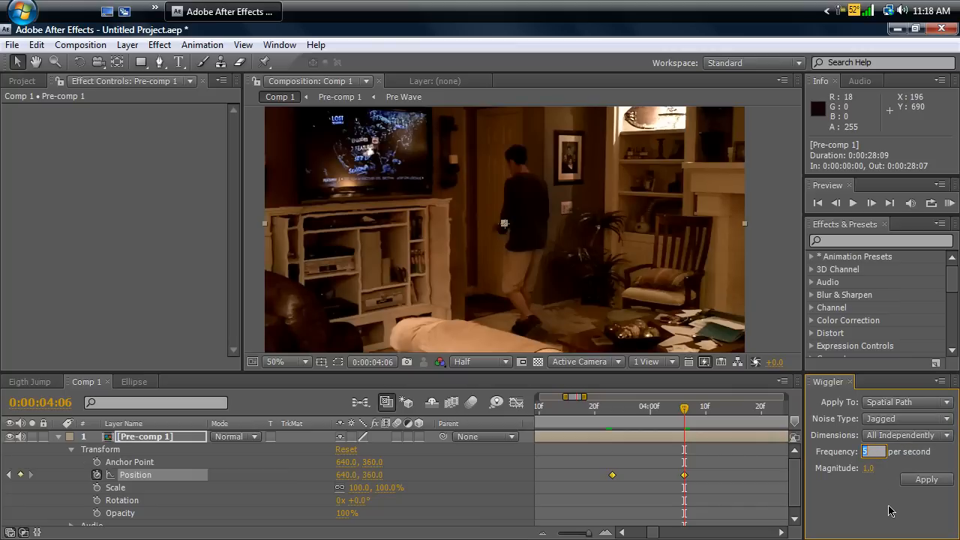
click(871, 468)
text(6)
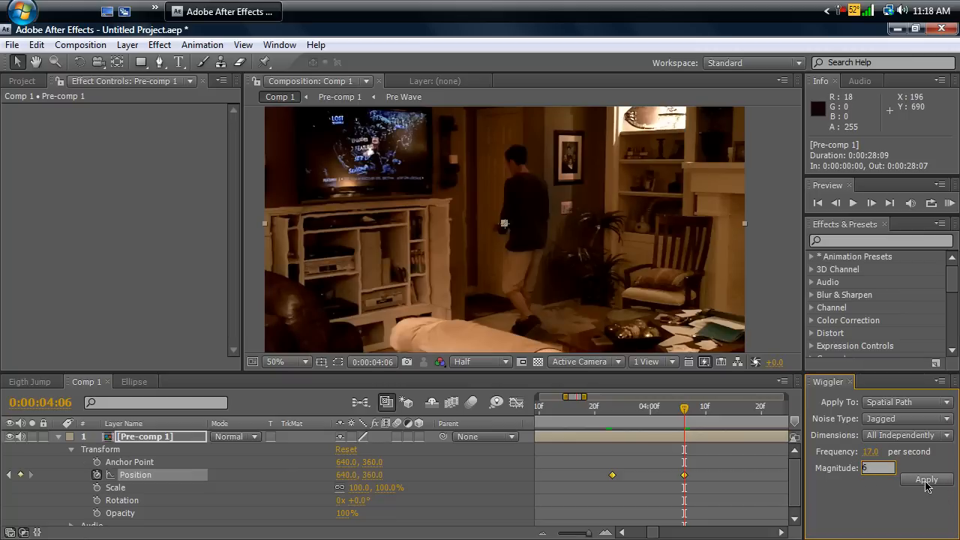
click(925, 480)
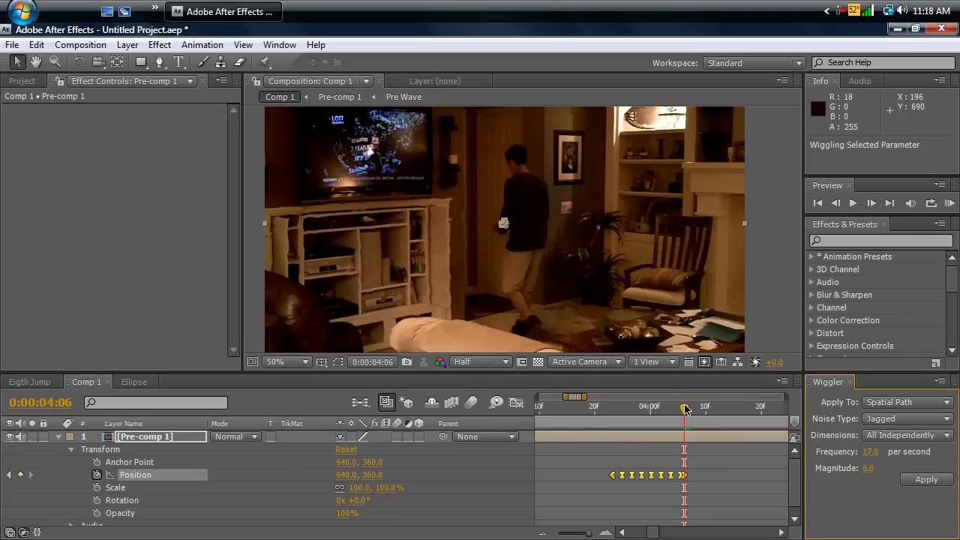
drag(684, 408, 622, 408)
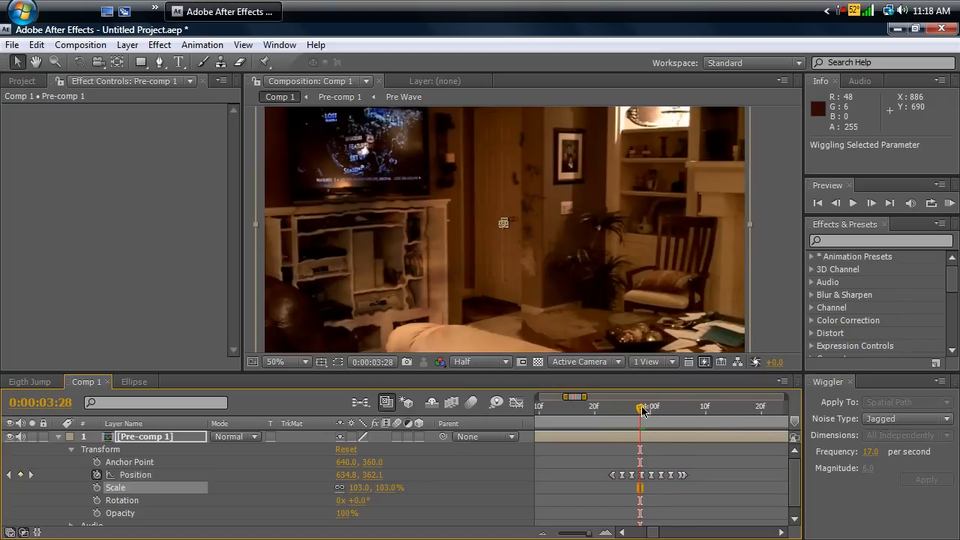
Scrub across the jump to preview the shake and enlarge Pre-comp 1 to about 103%
drag(641, 405, 662, 405)
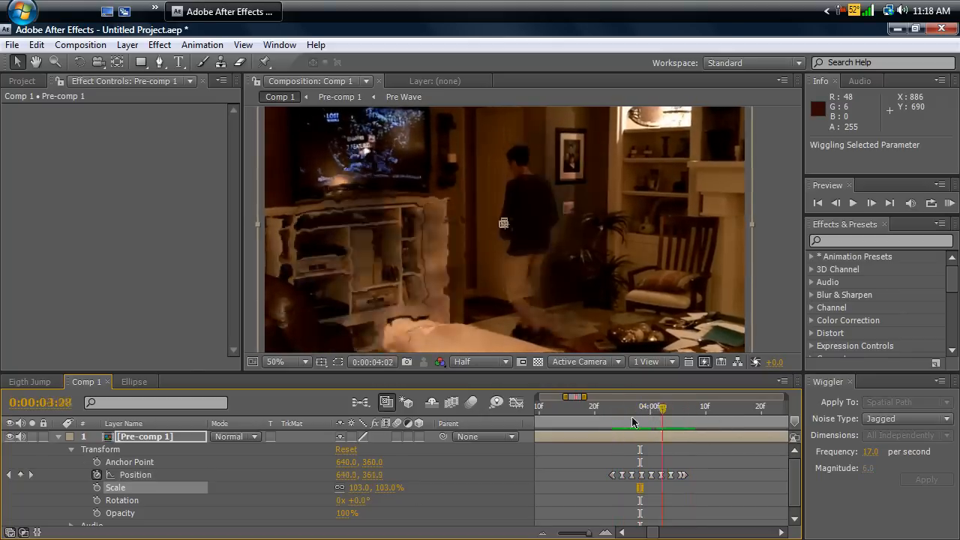
click(947, 204)
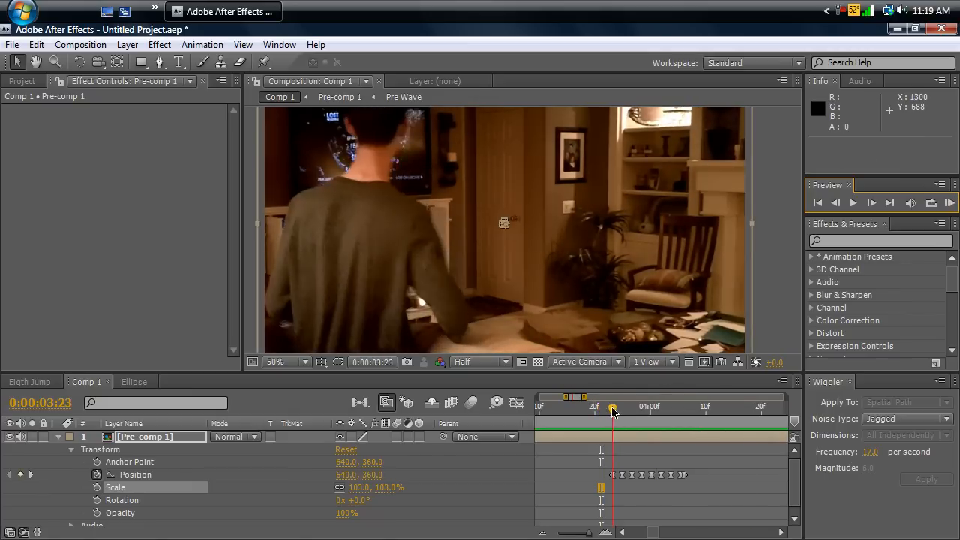
drag(613, 404, 668, 404)
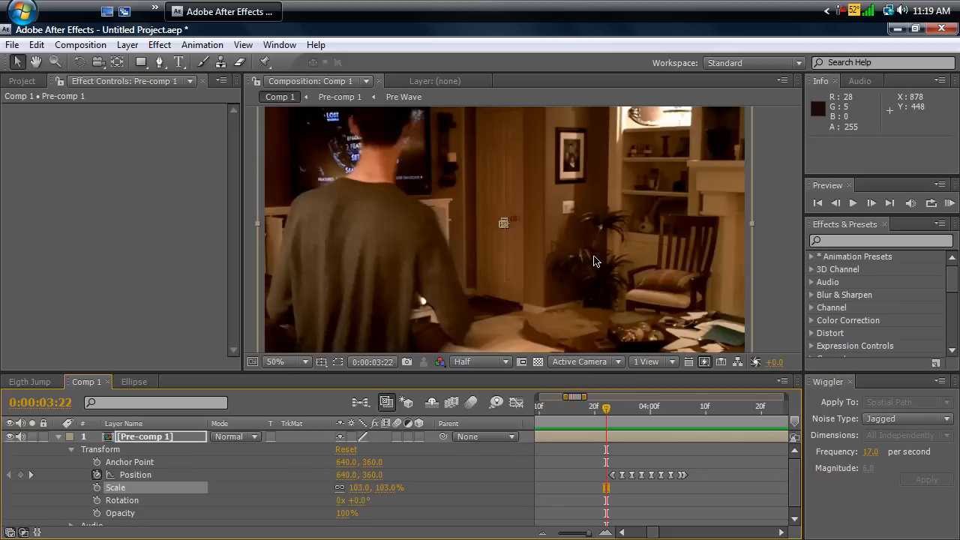
mouse_move(658, 532)
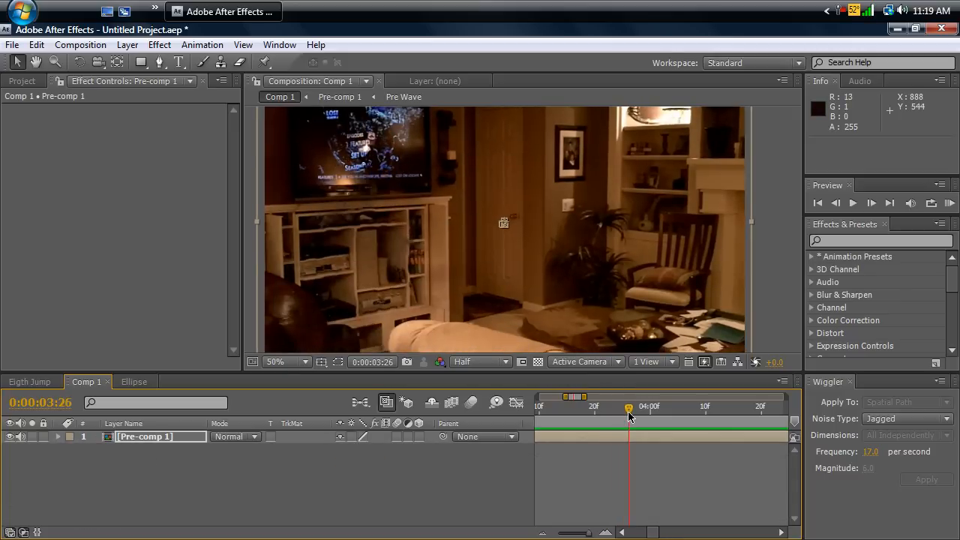
drag(628, 408, 672, 408)
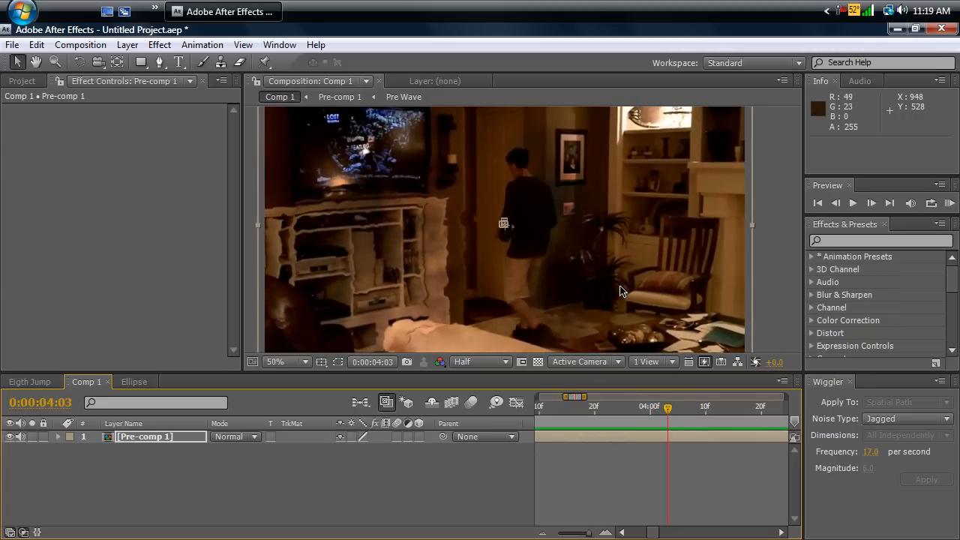
mouse_move(668, 417)
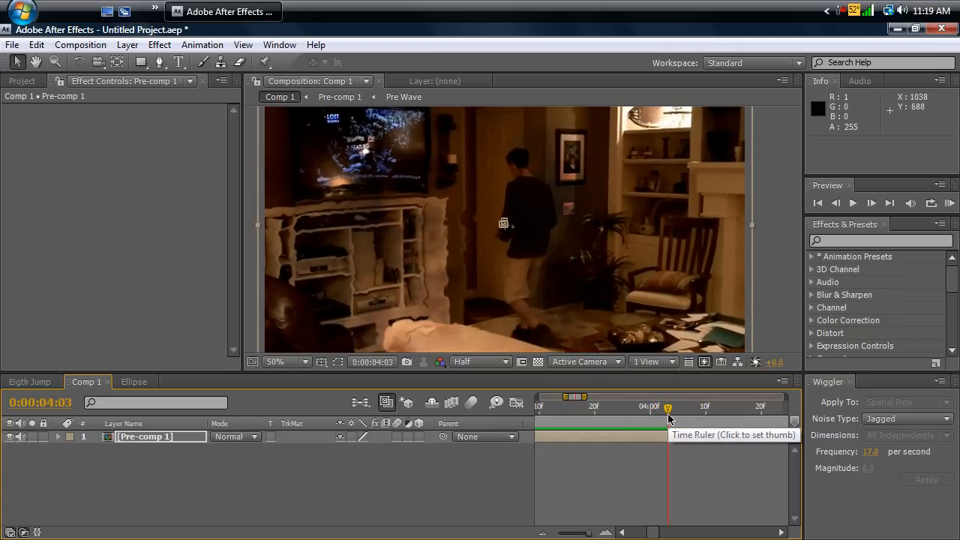
drag(667, 411, 630, 411)
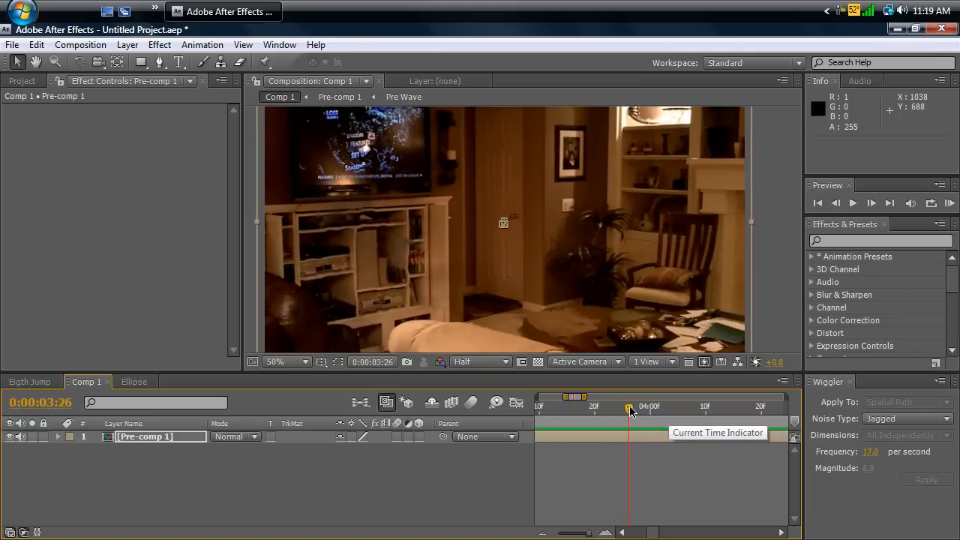
drag(630, 408, 668, 407)
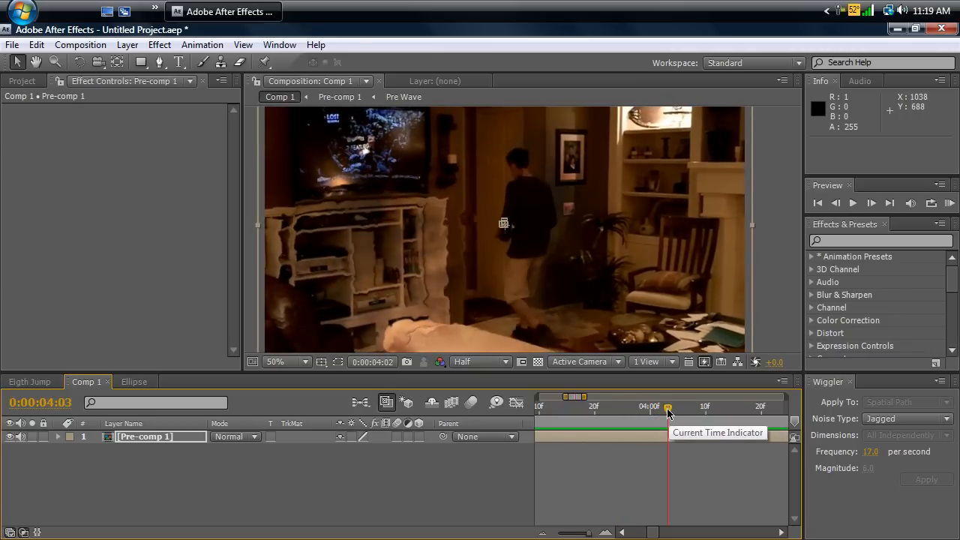
drag(667, 406, 611, 407)
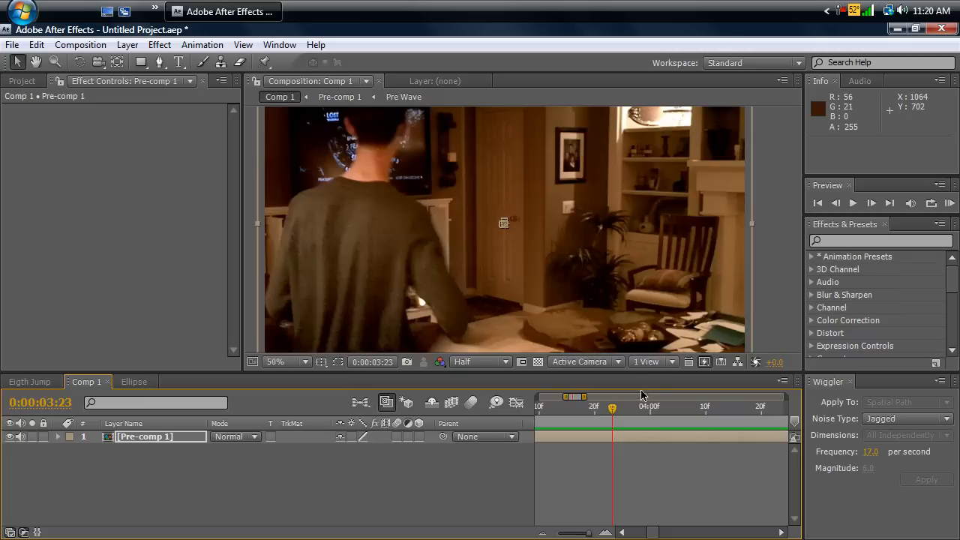
drag(611, 414, 600, 414)
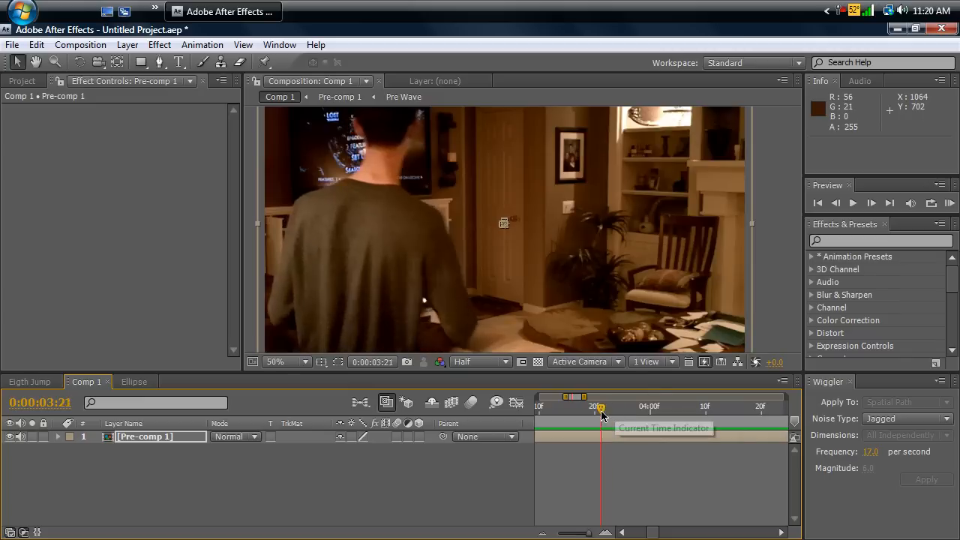
drag(599, 420, 657, 420)
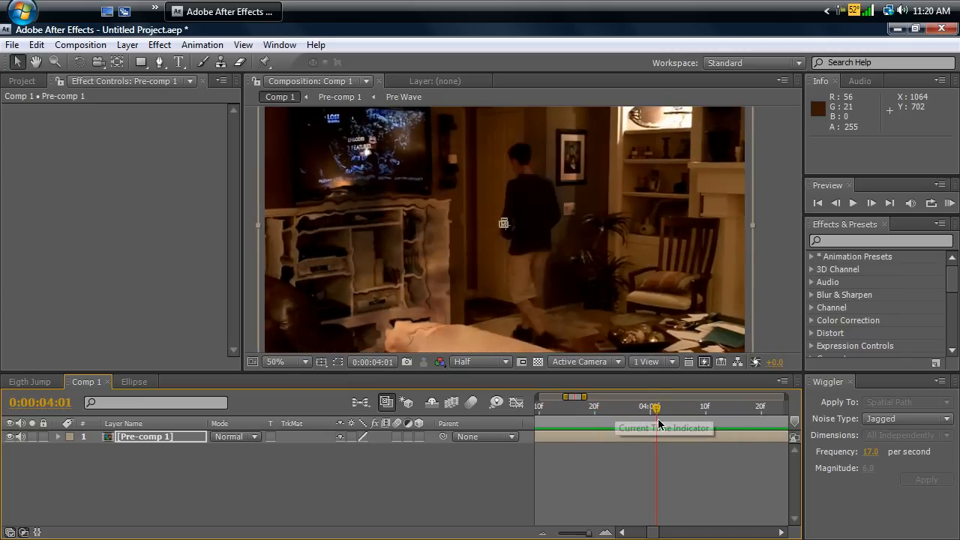
drag(653, 407, 690, 407)
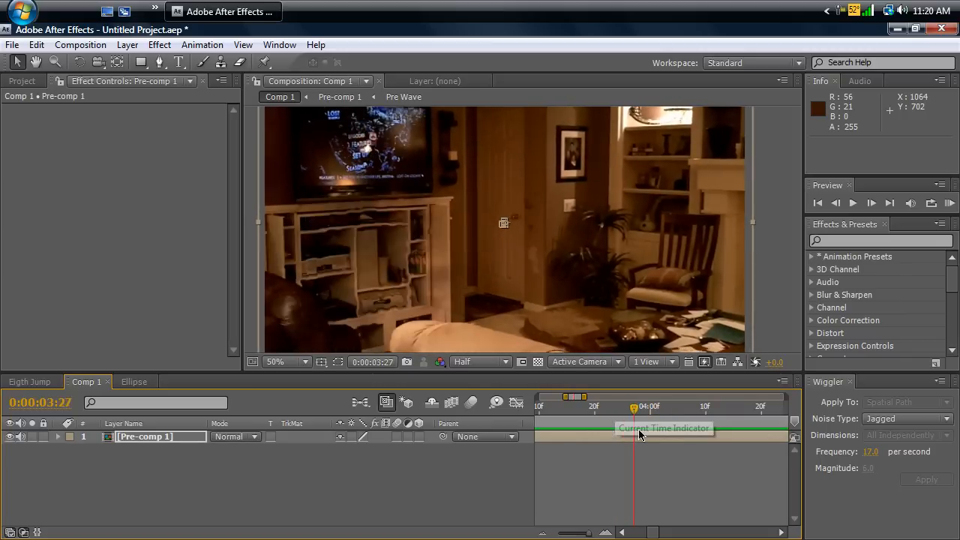
drag(633, 406, 605, 406)
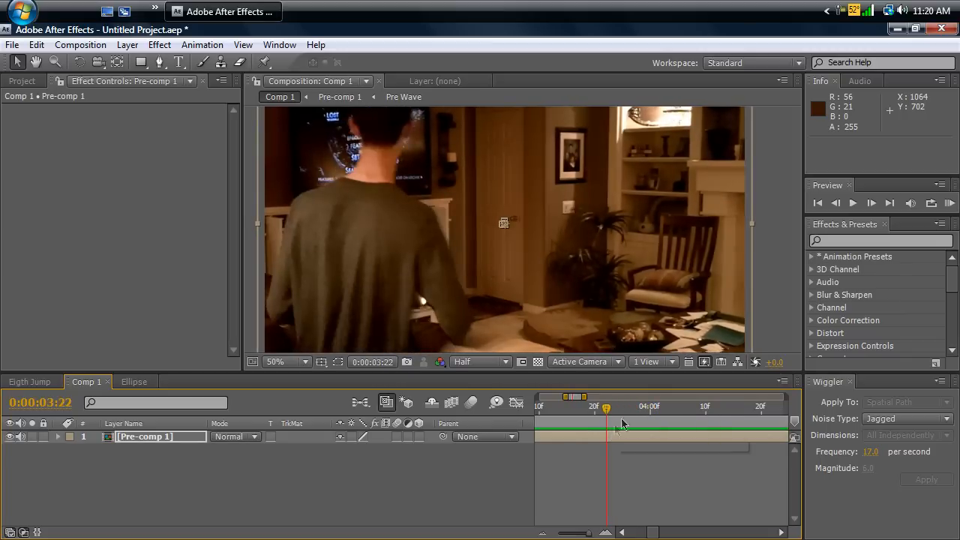
mouse_move(624, 419)
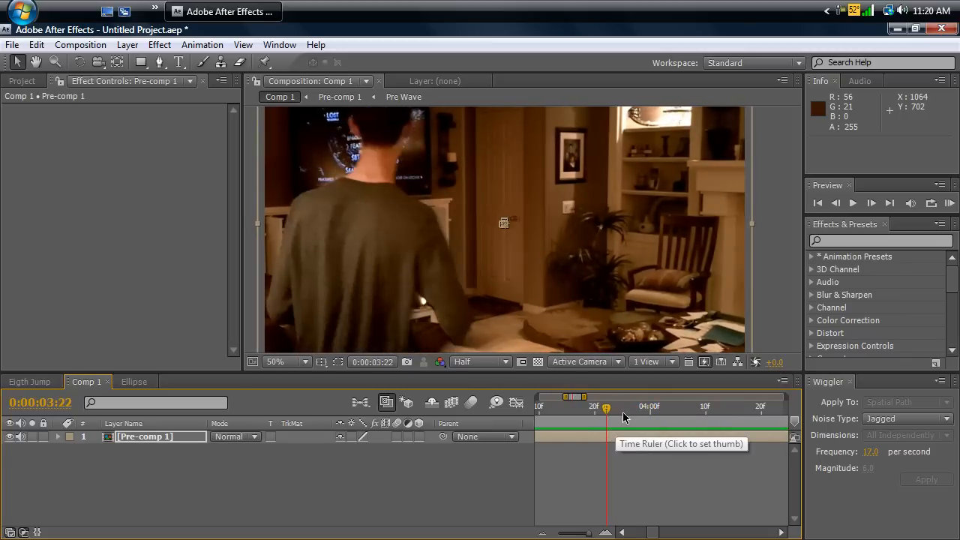